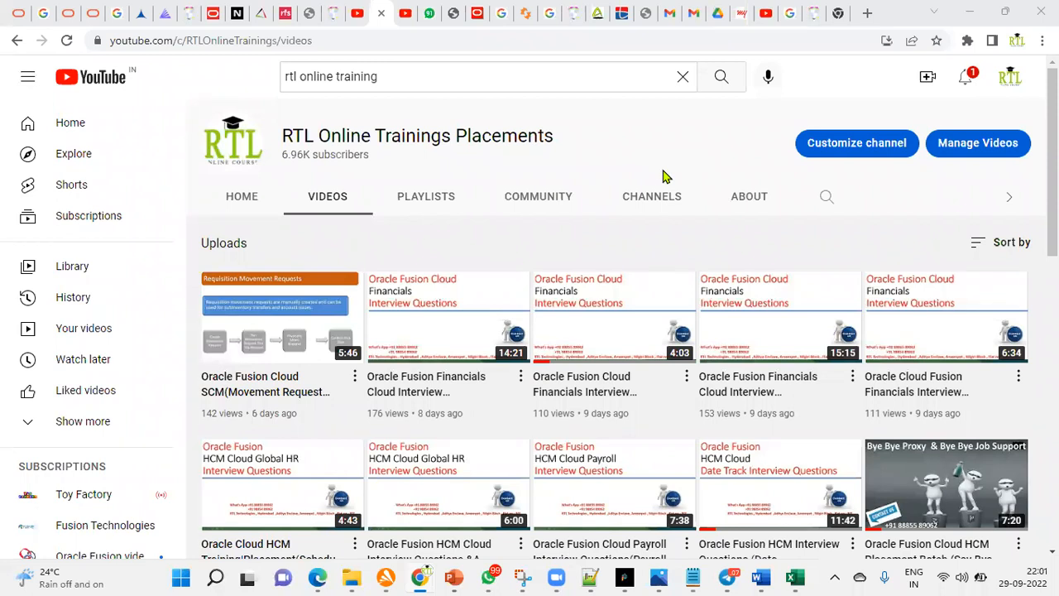
mouse_move(134, 9)
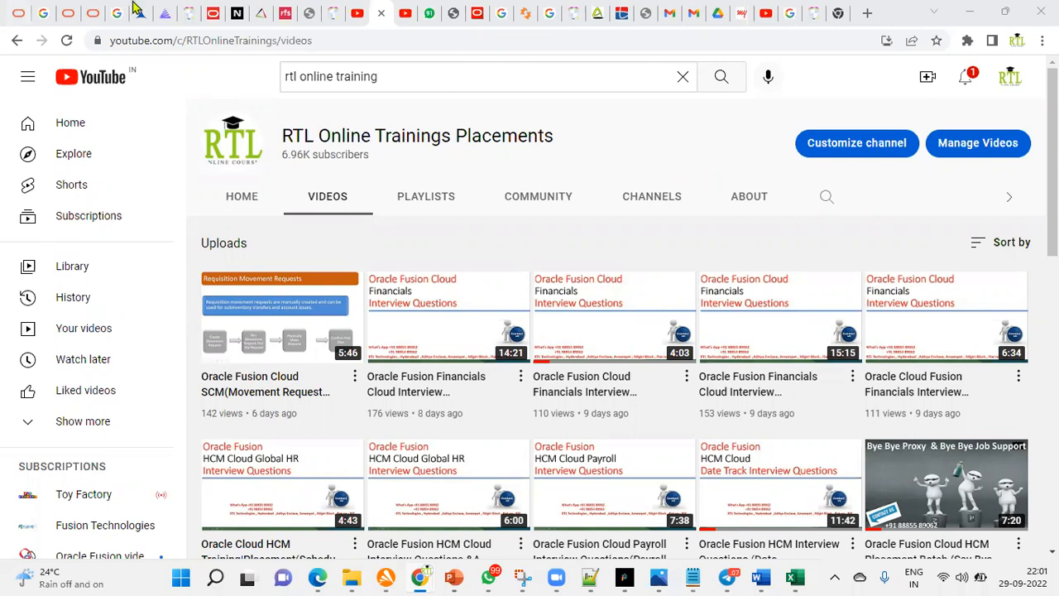
mouse_move(751, 133)
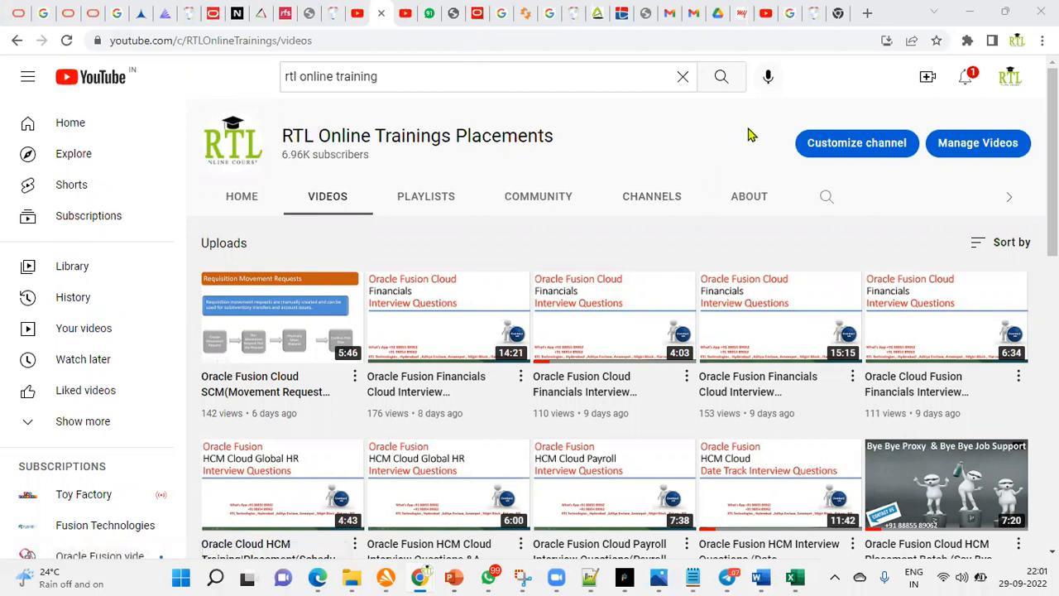
mouse_move(758, 578)
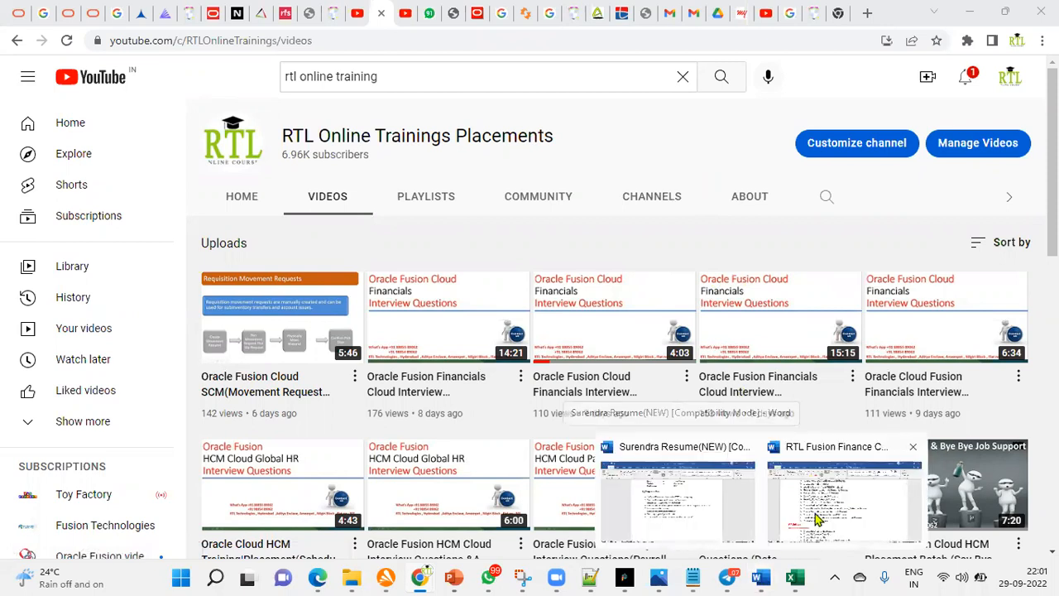
mouse_move(829, 509)
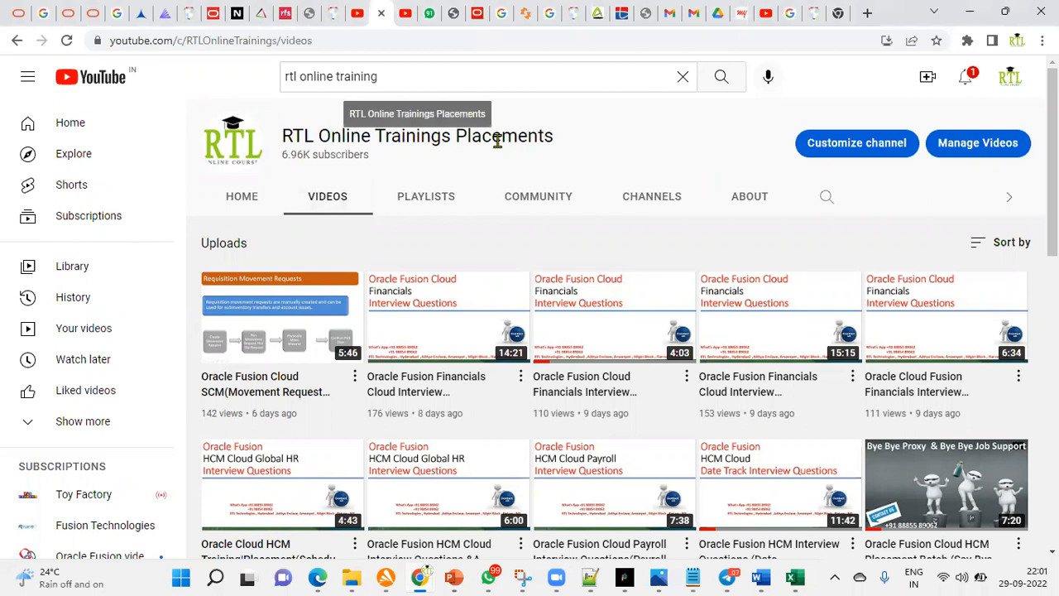
mouse_move(565, 149)
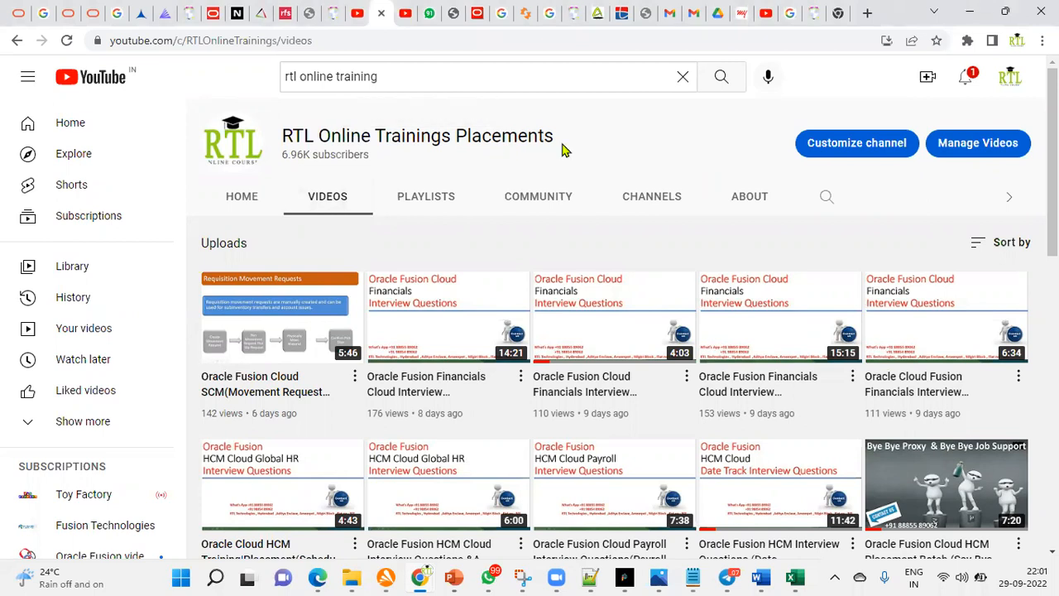
- Scroll the course content document to the Functional Setup Manager and Security Console topics
scroll("down", 3)
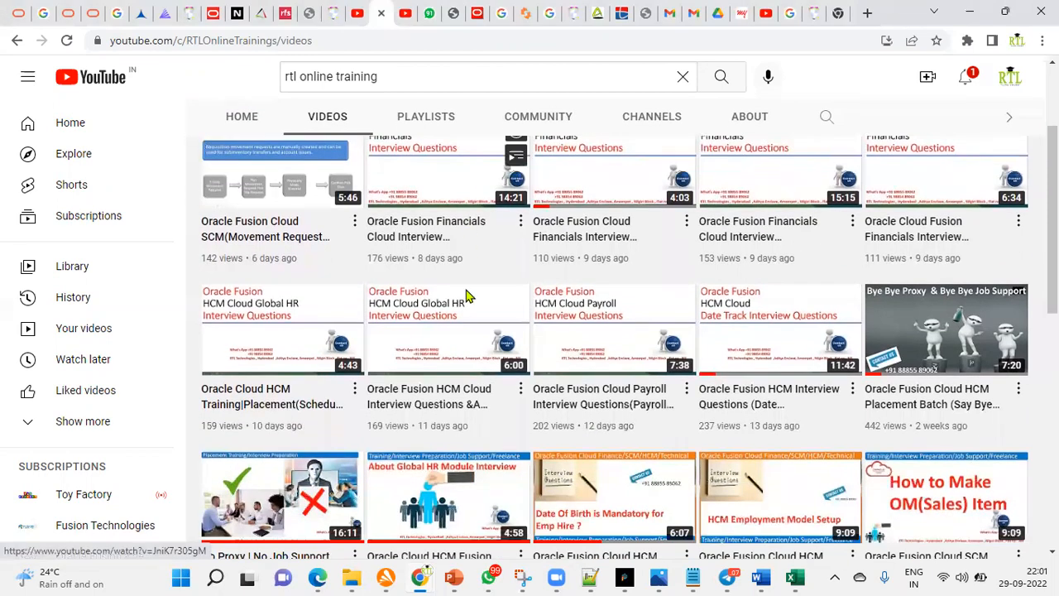
scroll("down", 3)
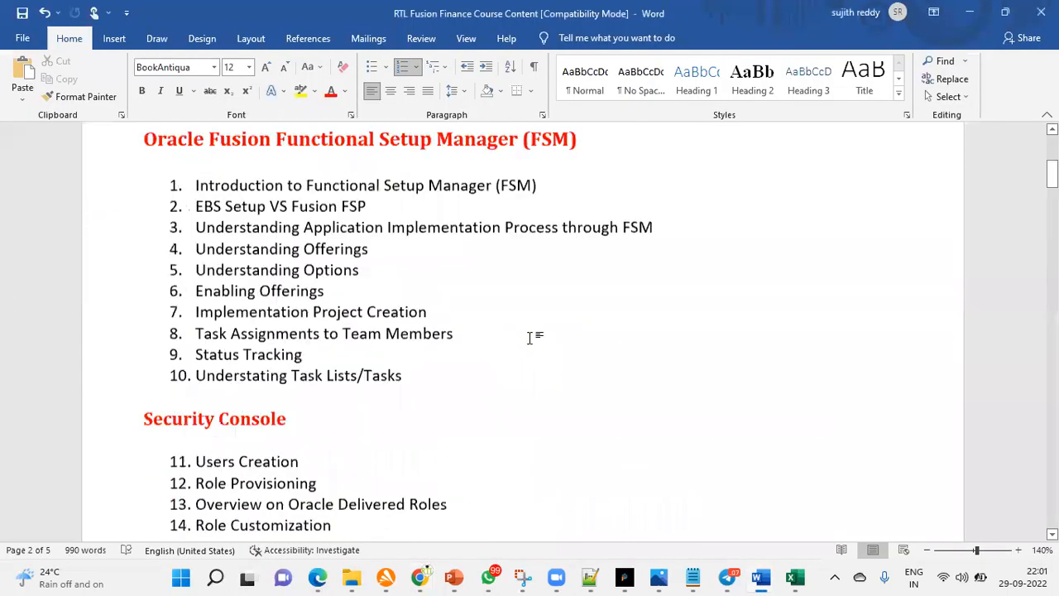
scroll("up", 3)
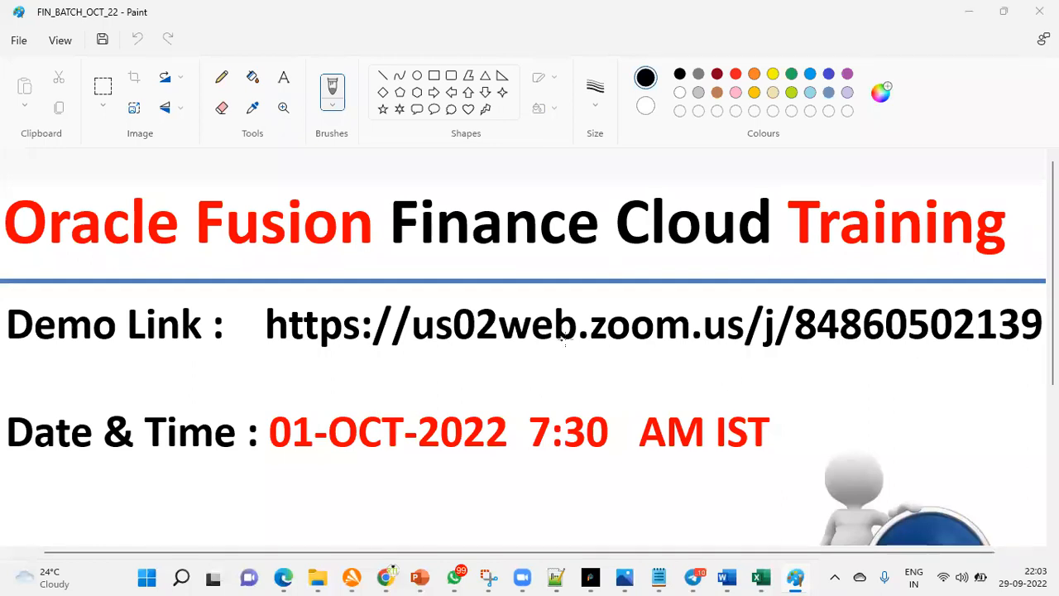
mouse_move(708, 346)
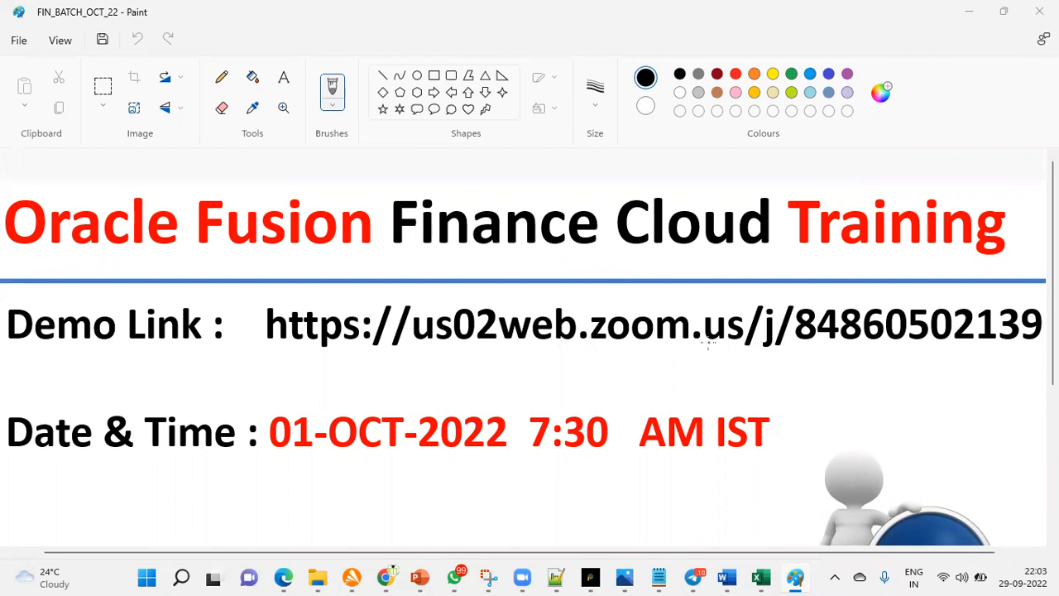
mouse_move(307, 471)
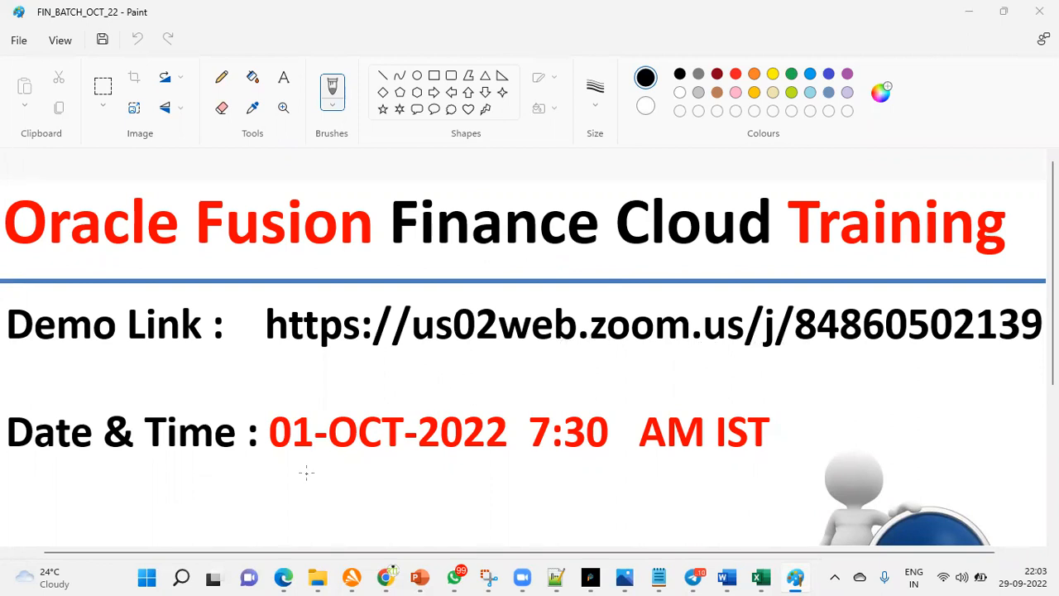
mouse_move(394, 427)
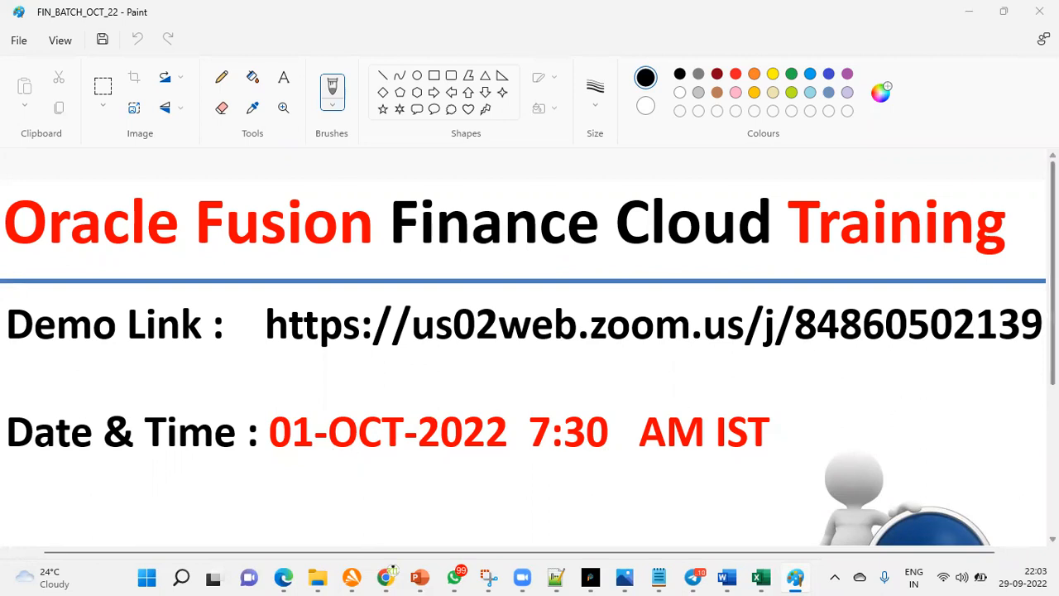
- Scroll the FIN_BATCH_OCT_22 announcement down to the RTL Technologies Hyderabad contact details
scroll("down", 3)
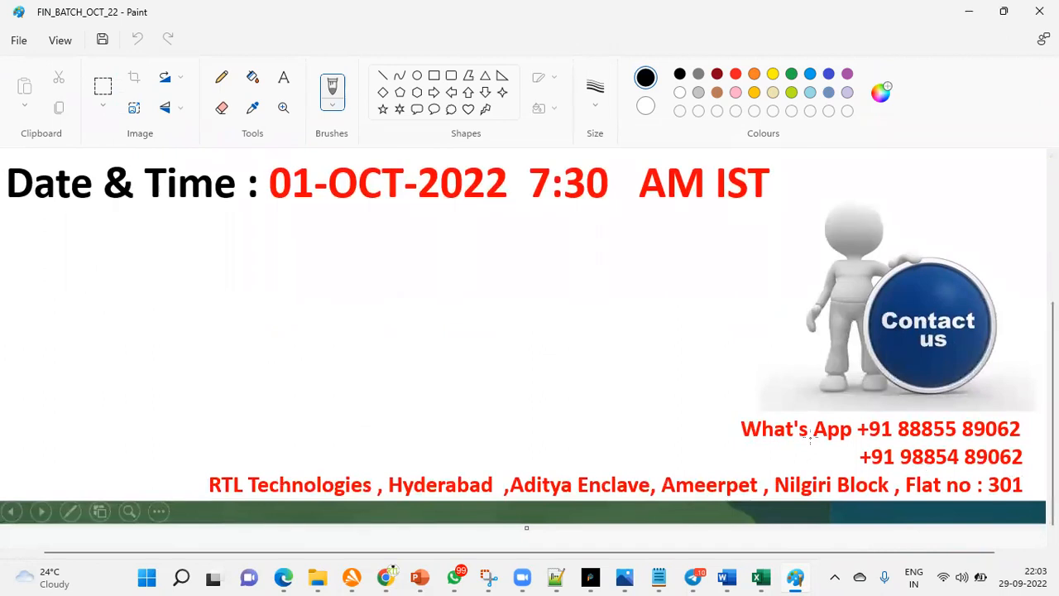
mouse_move(721, 361)
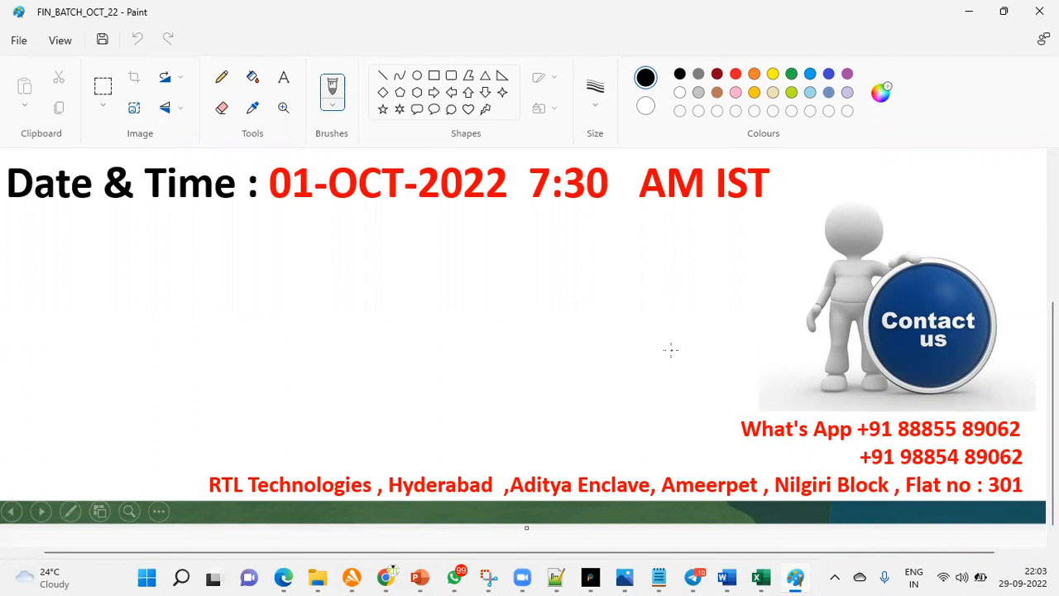
mouse_move(725, 574)
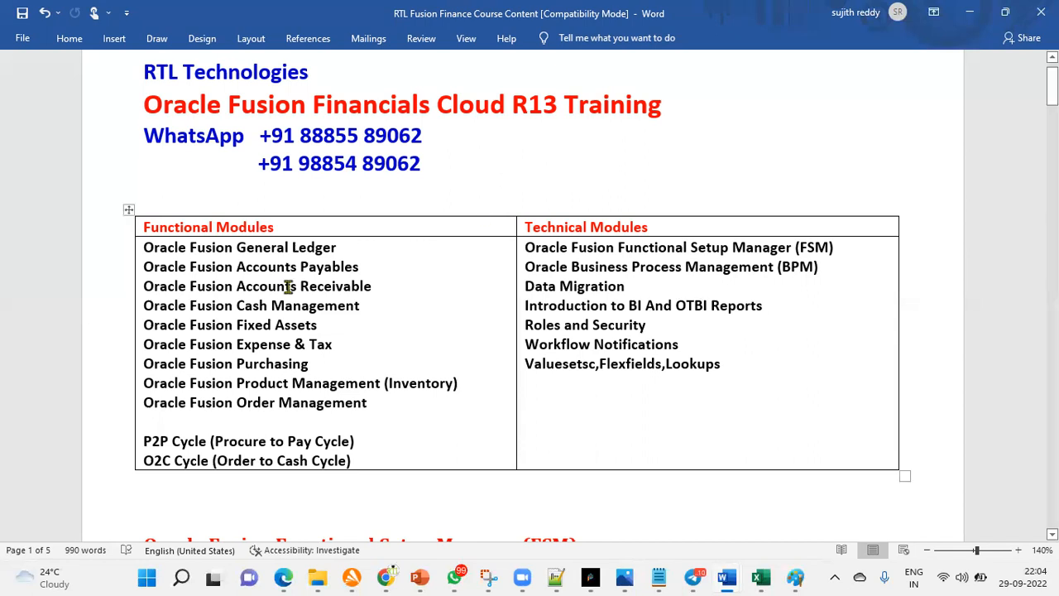
mouse_move(258, 255)
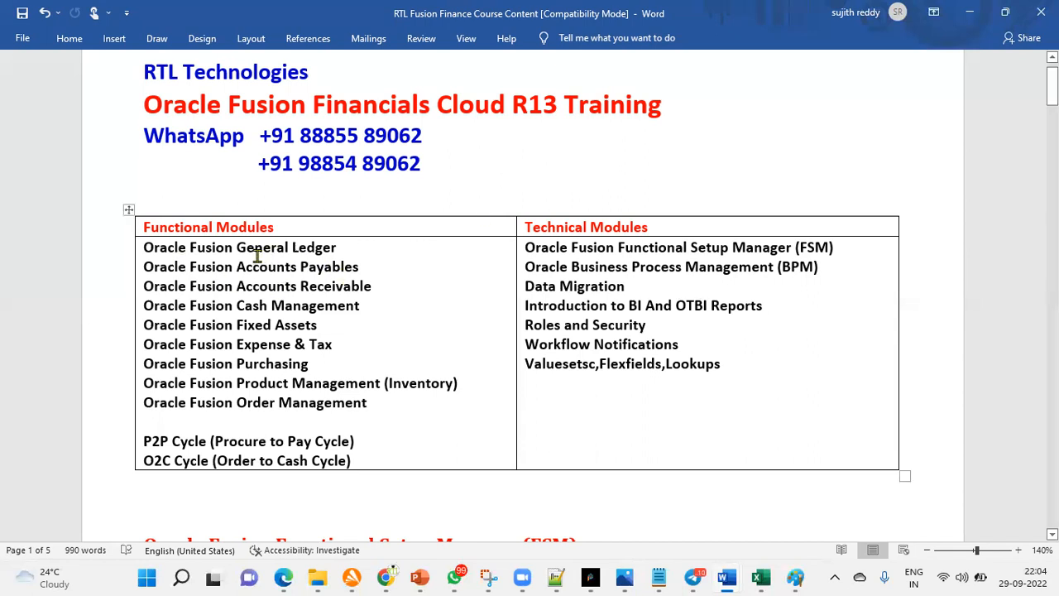
mouse_move(337, 256)
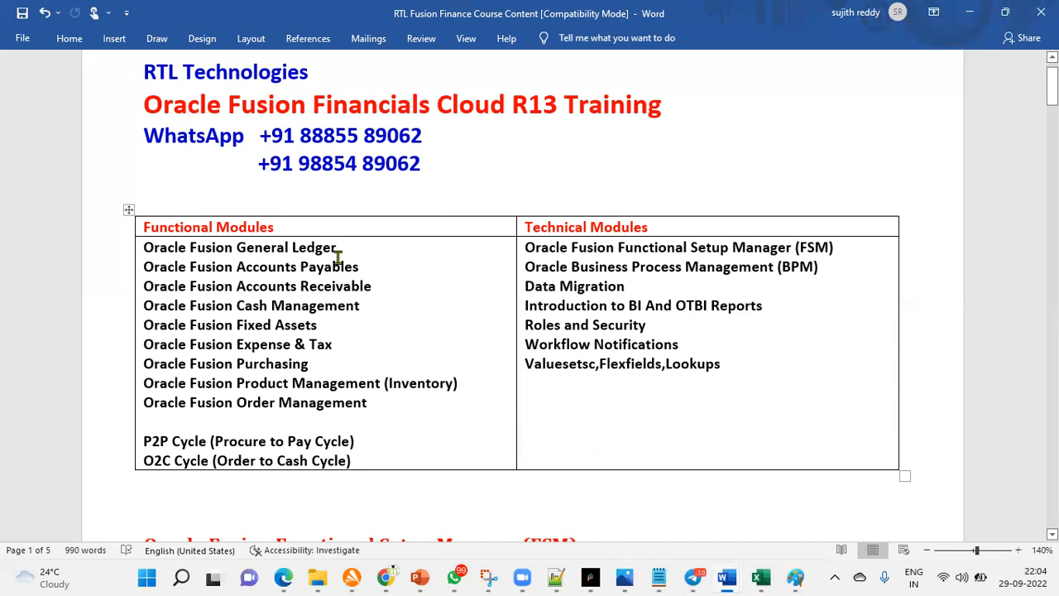
- Highlight the functional module names in the syllabus table while explaining them
left_click_drag(142, 267, 371, 285)
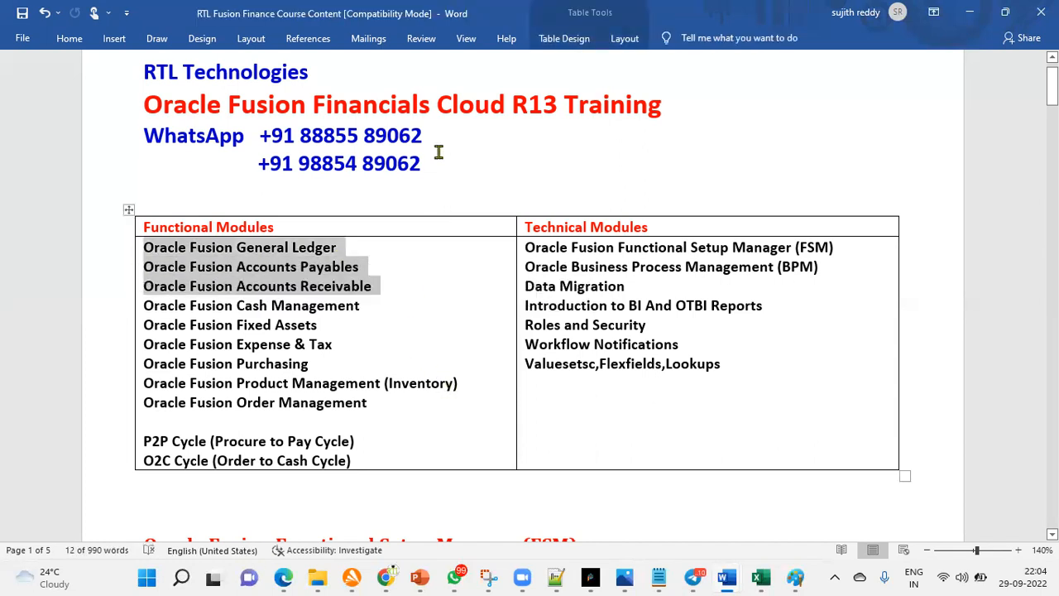
mouse_move(434, 349)
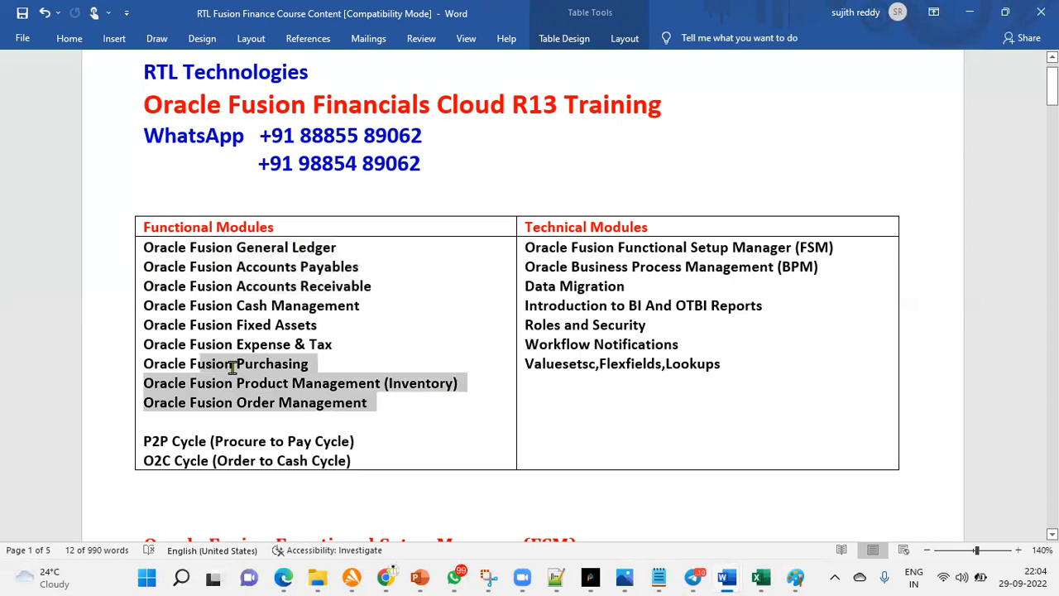
left_click(344, 324)
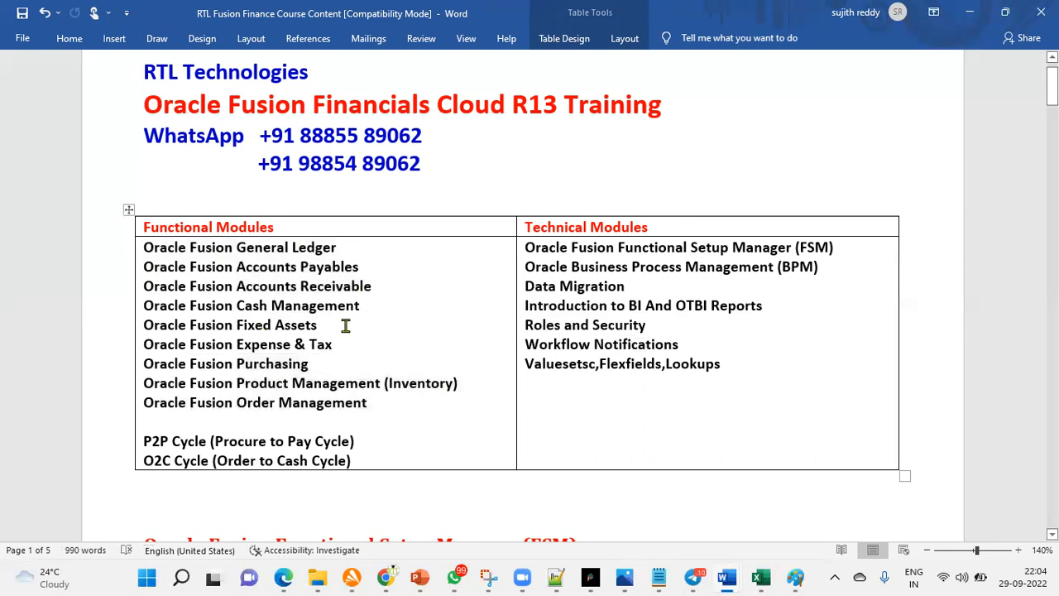
mouse_move(327, 357)
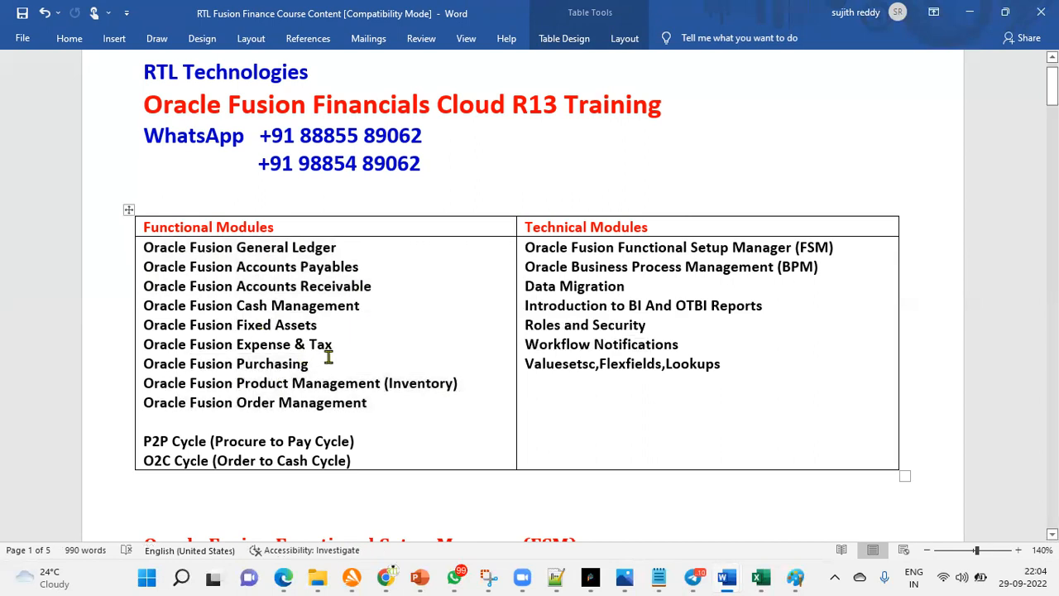
mouse_move(186, 377)
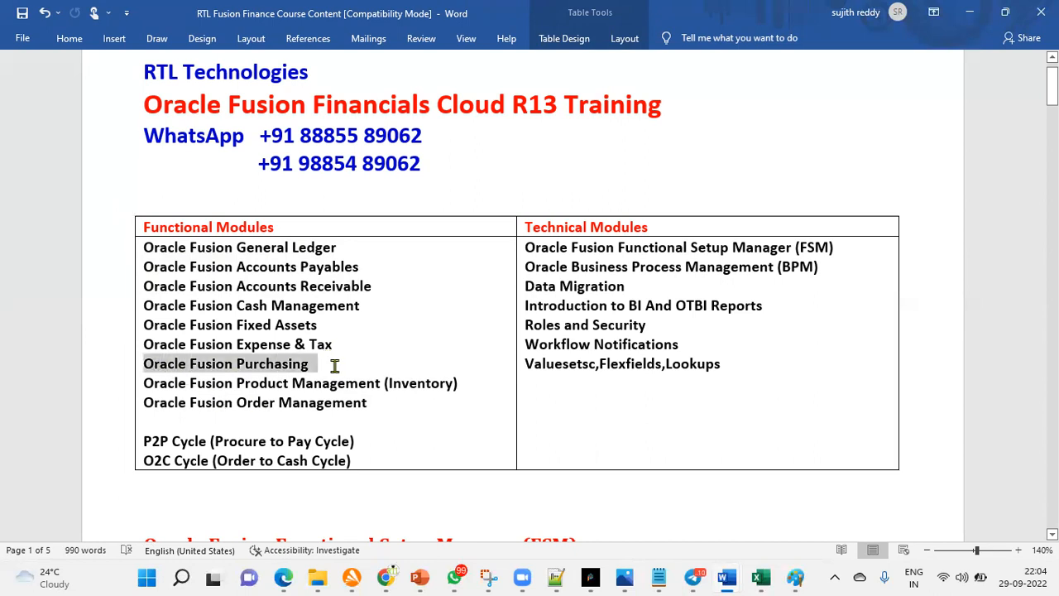
left_click_drag(334, 366, 452, 444)
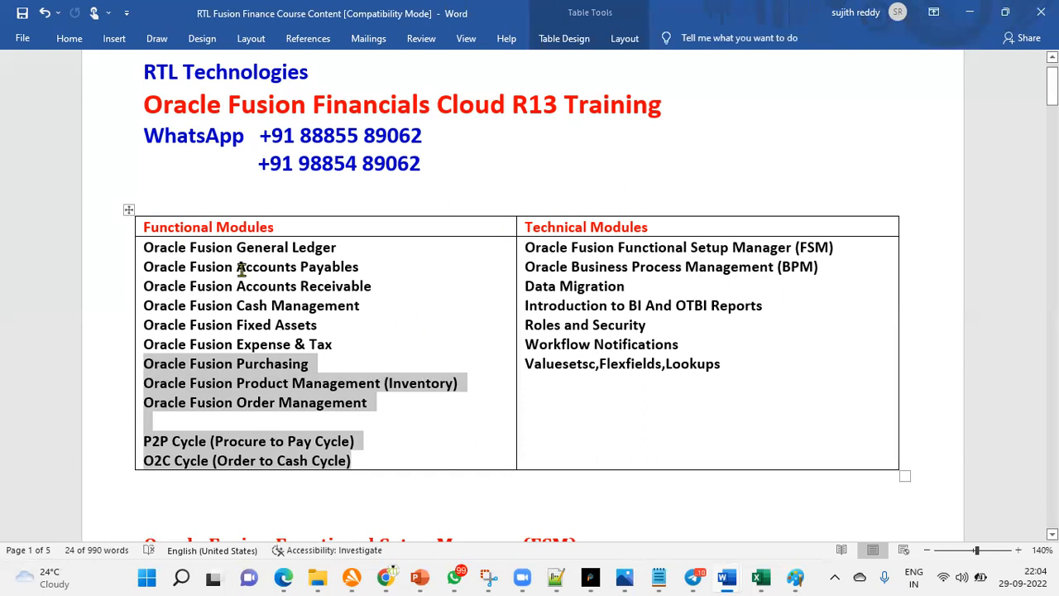
mouse_move(829, 268)
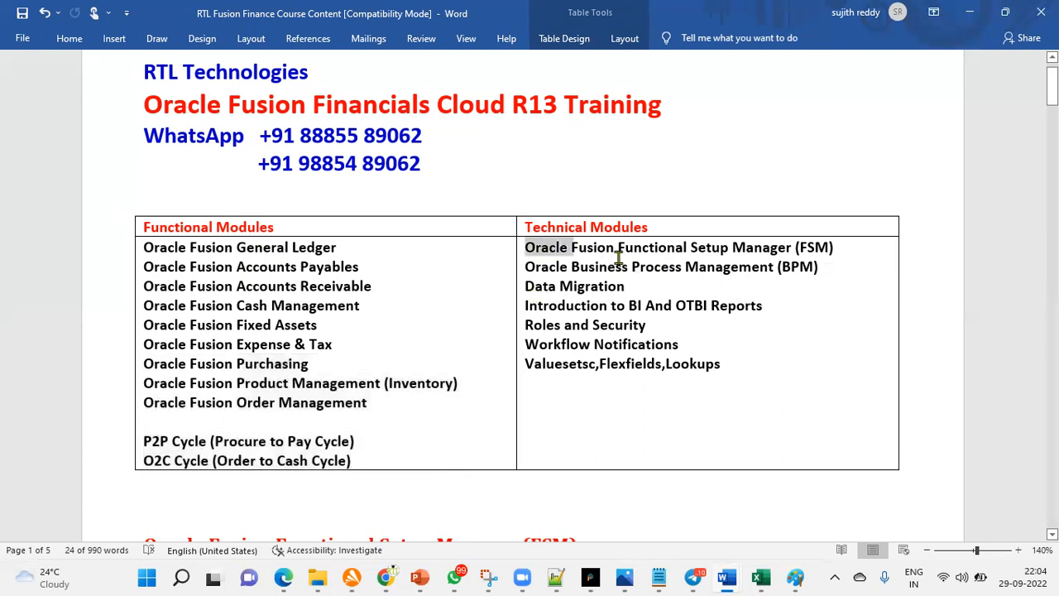
- Highlight the Technical Modules entries in the table
left_click_drag(526, 246, 827, 285)
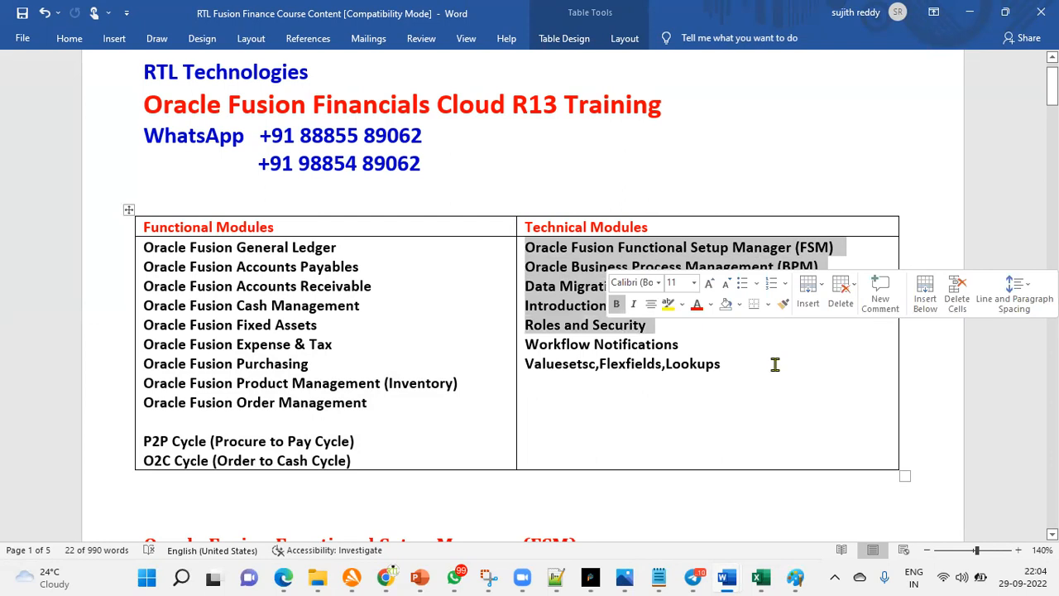
mouse_move(732, 377)
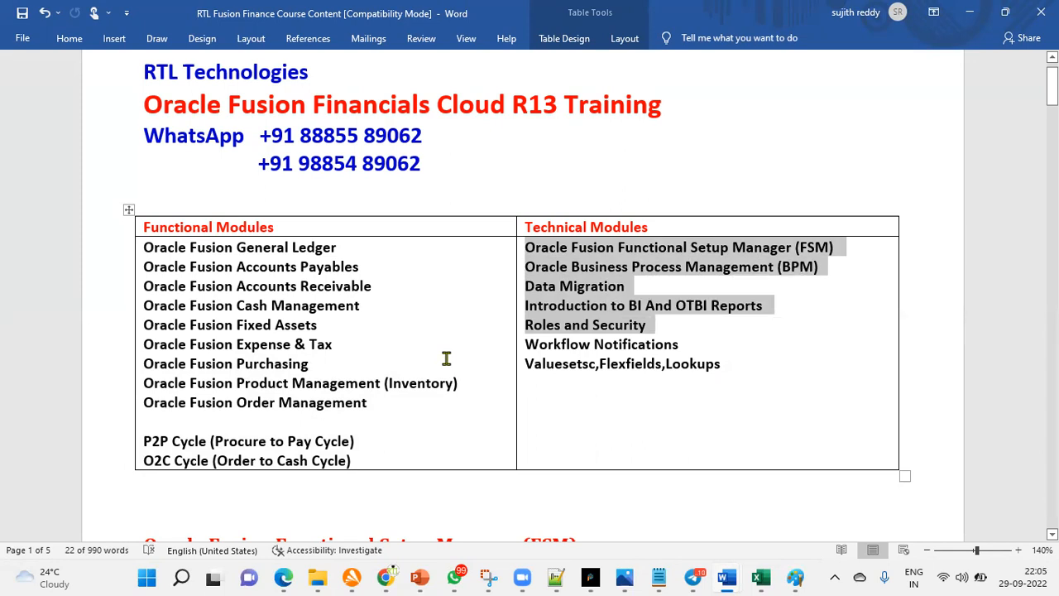
mouse_move(348, 351)
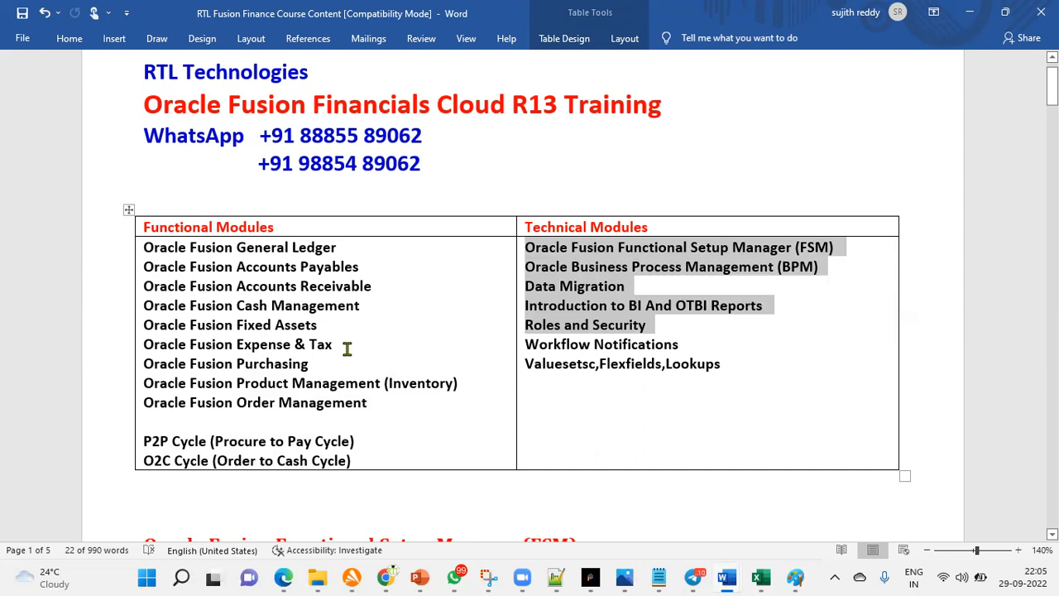
- Scroll past the modules table to the Functional Setup Manager and Security Console sections
scroll("down", 3)
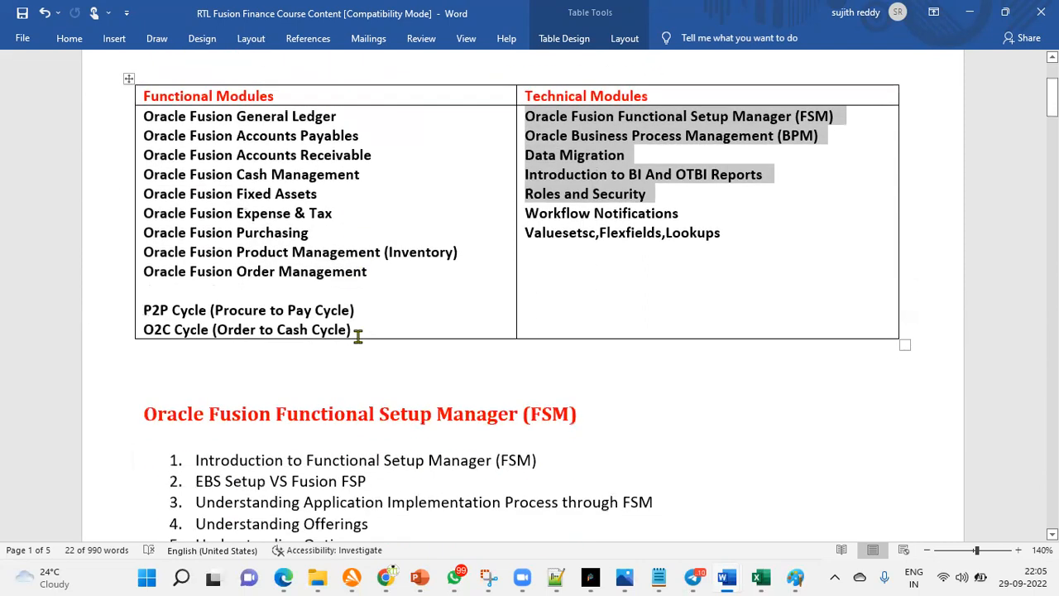
scroll("down", 3)
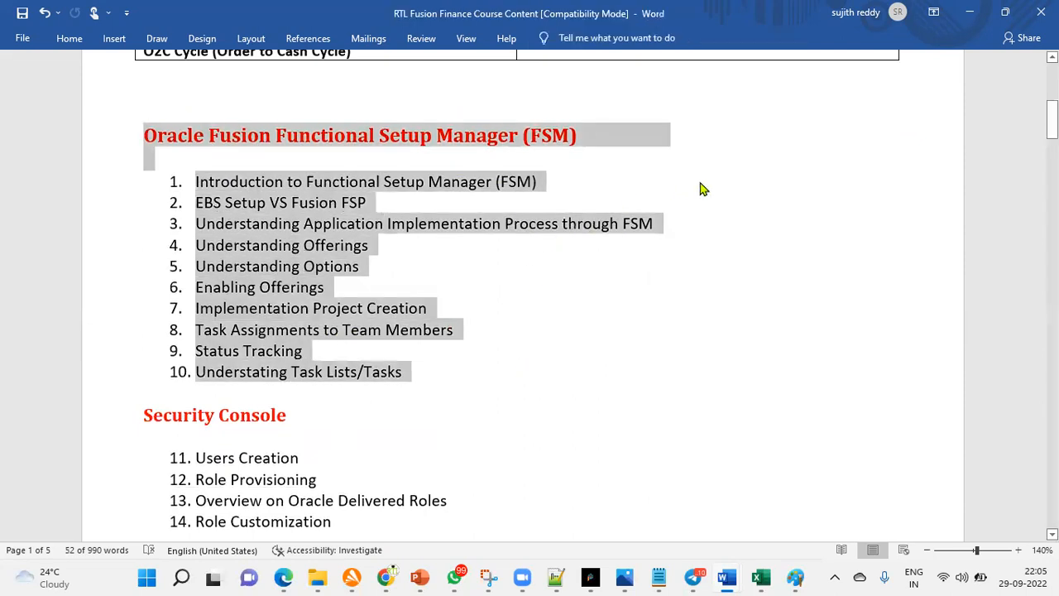
mouse_move(473, 314)
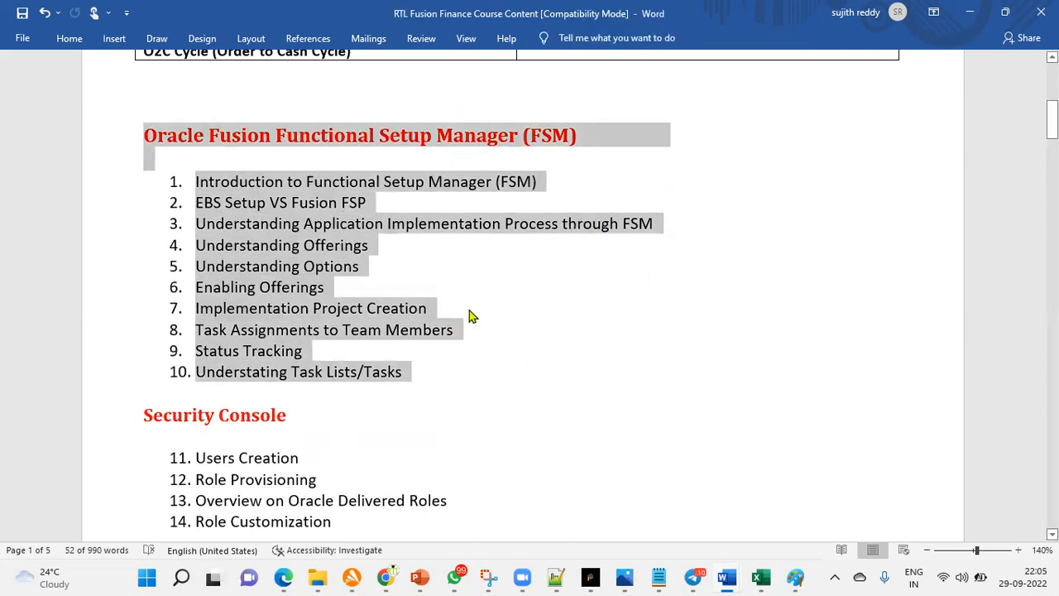
scroll("down", 3)
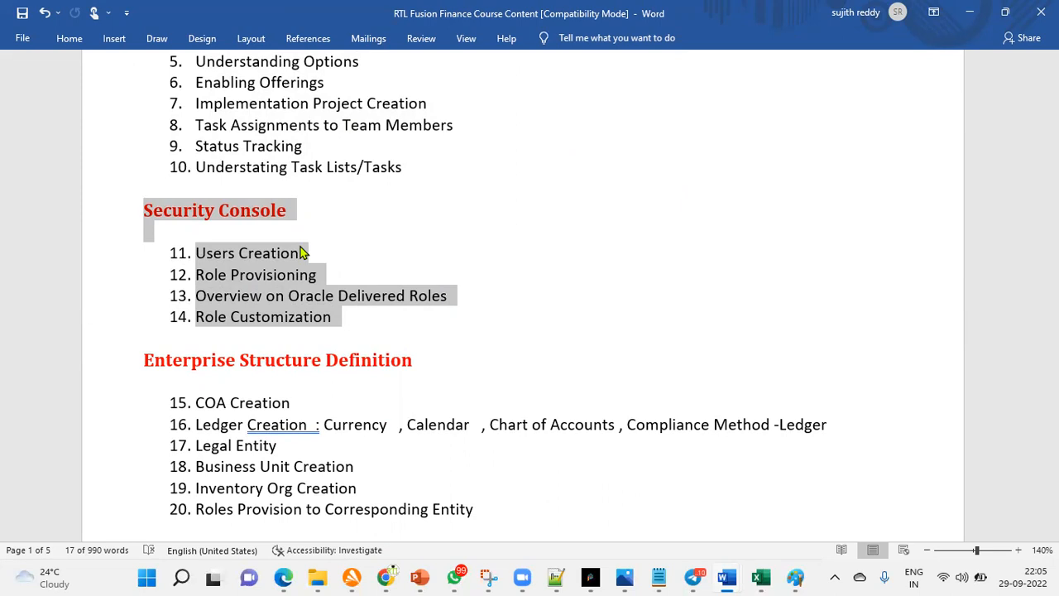
- Scroll on to the Enterprise Structure Definition topics and the GL Setups list
scroll("down", 3)
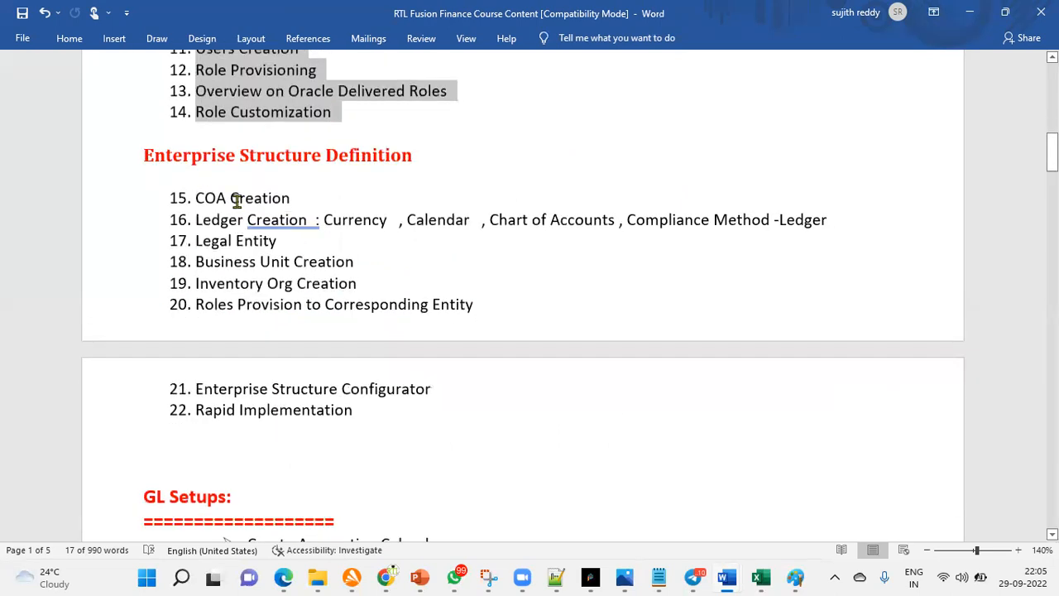
mouse_move(294, 320)
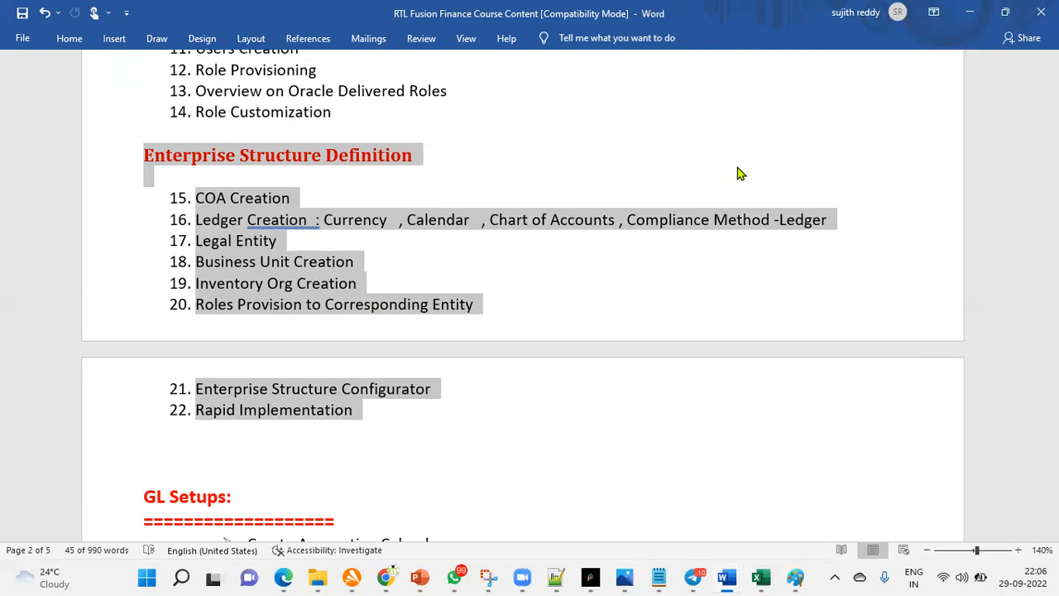
scroll("down", 3)
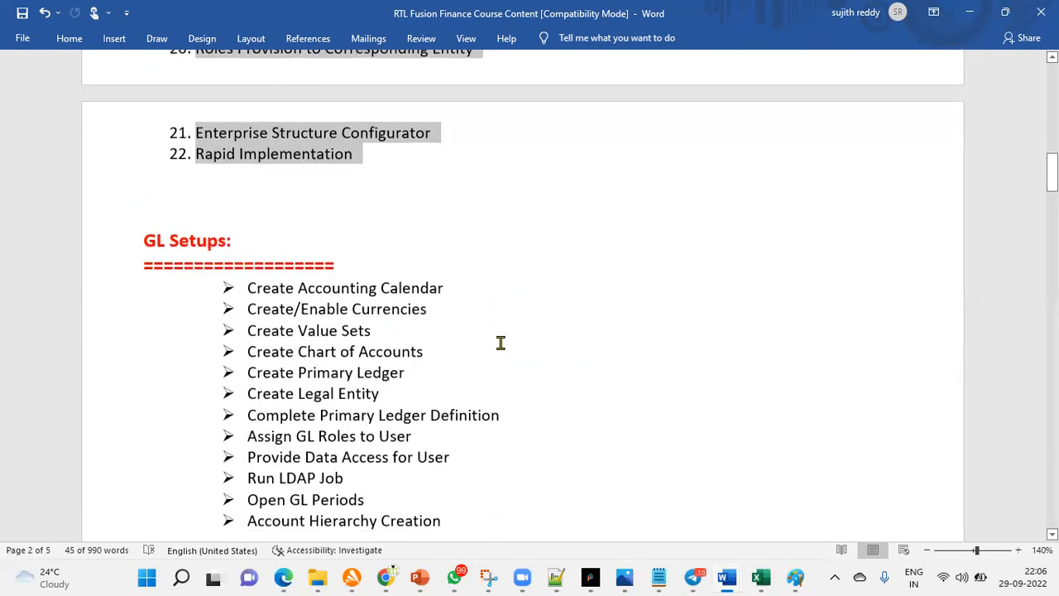
scroll("down", 3)
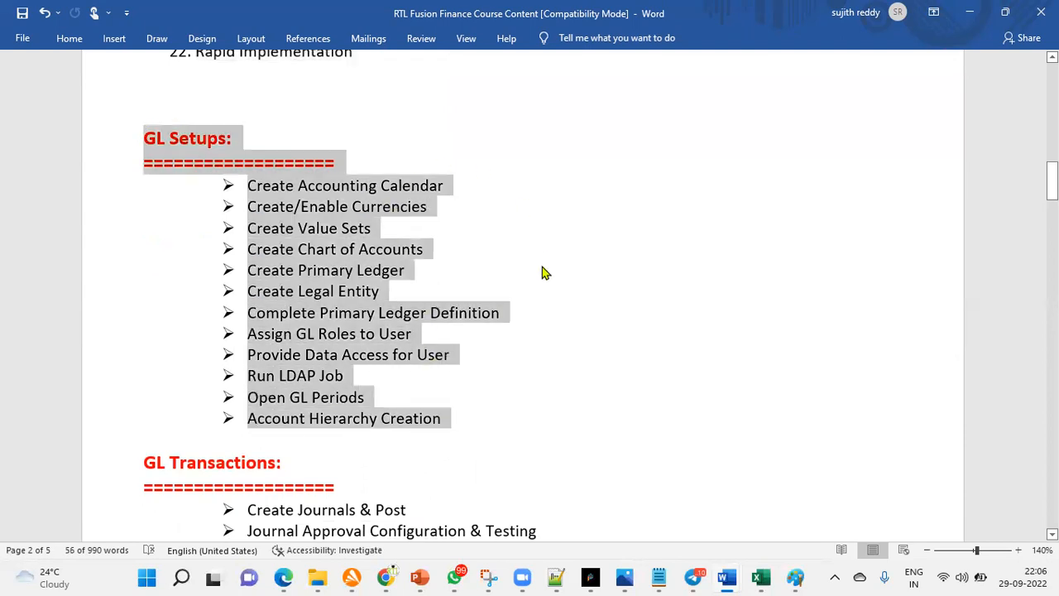
scroll("down", 3)
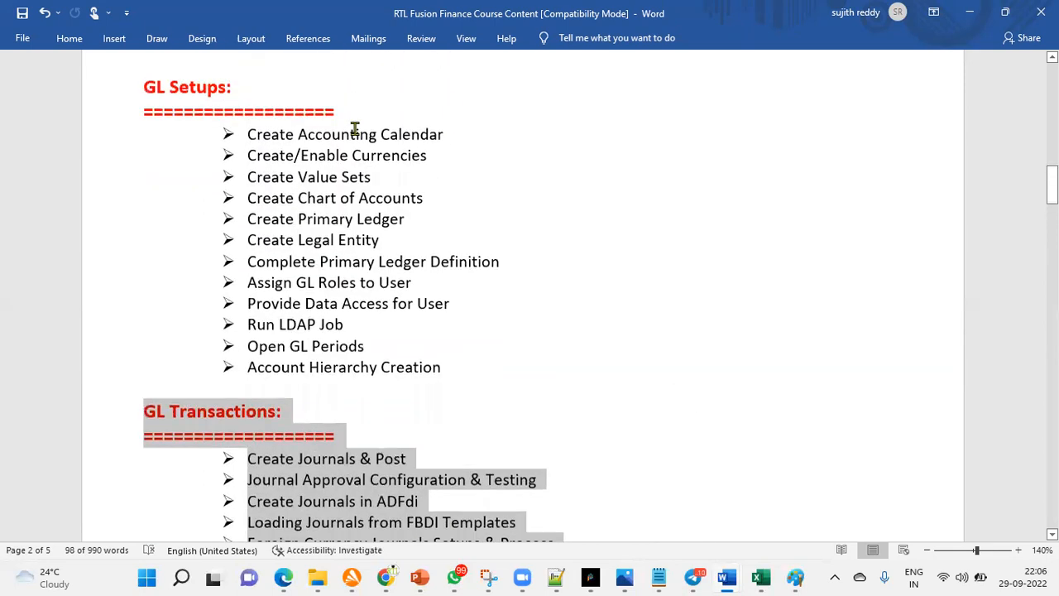
scroll("down", 3)
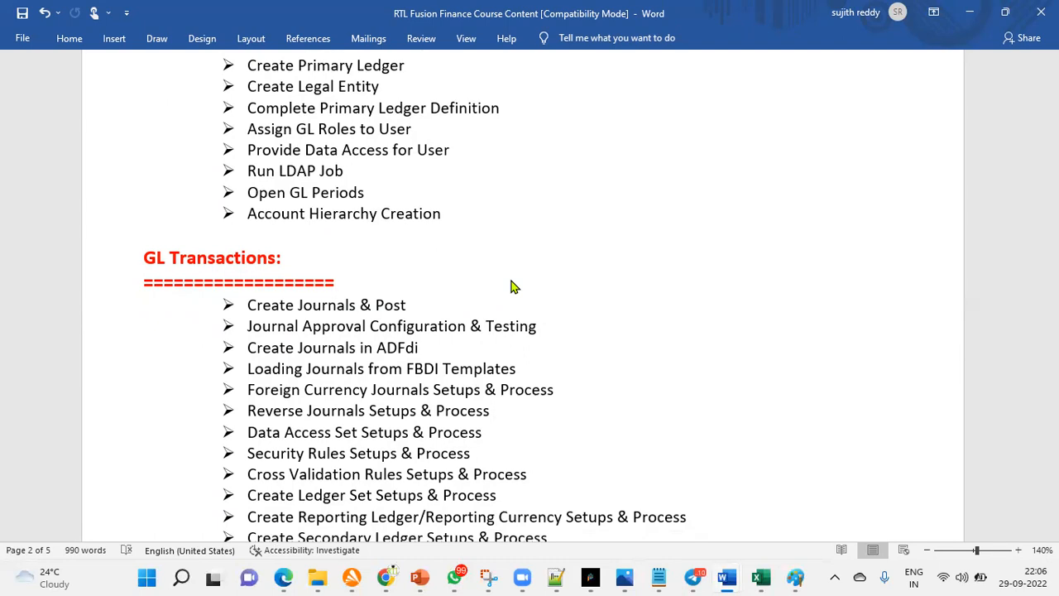
scroll("down", 3)
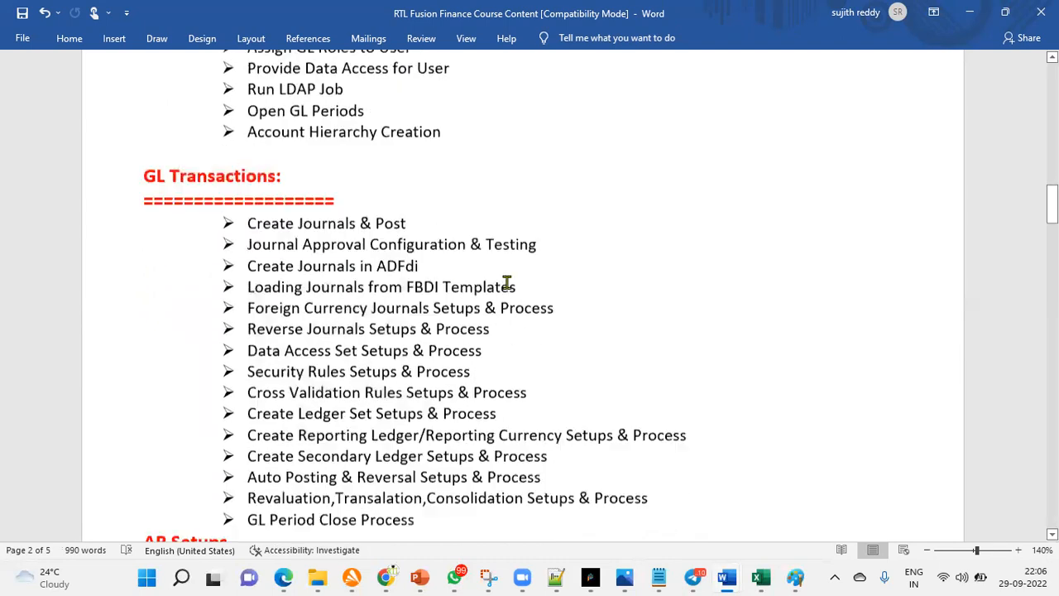
scroll("down", 3)
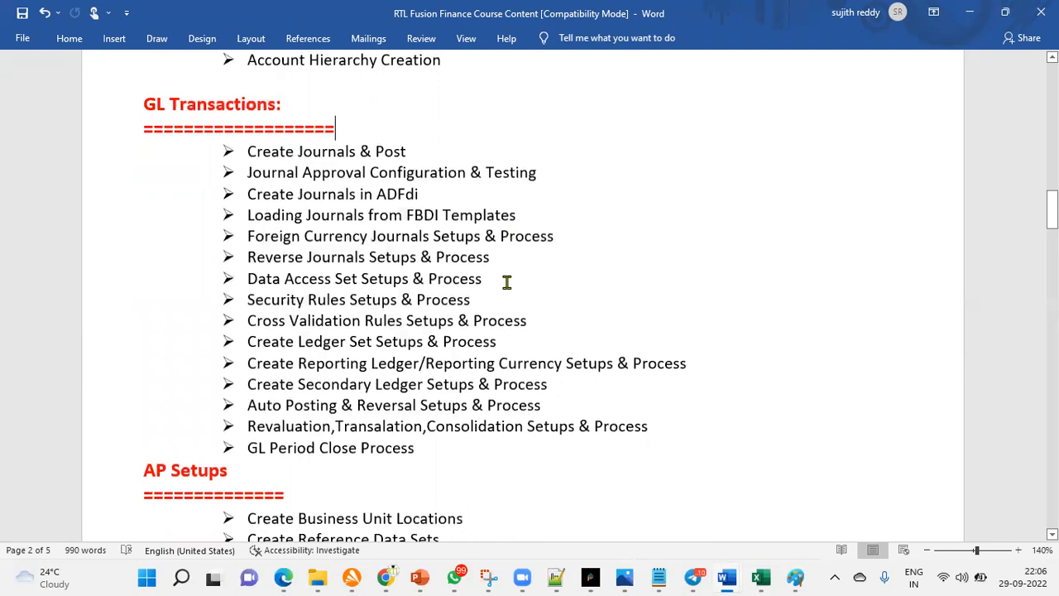
mouse_move(440, 304)
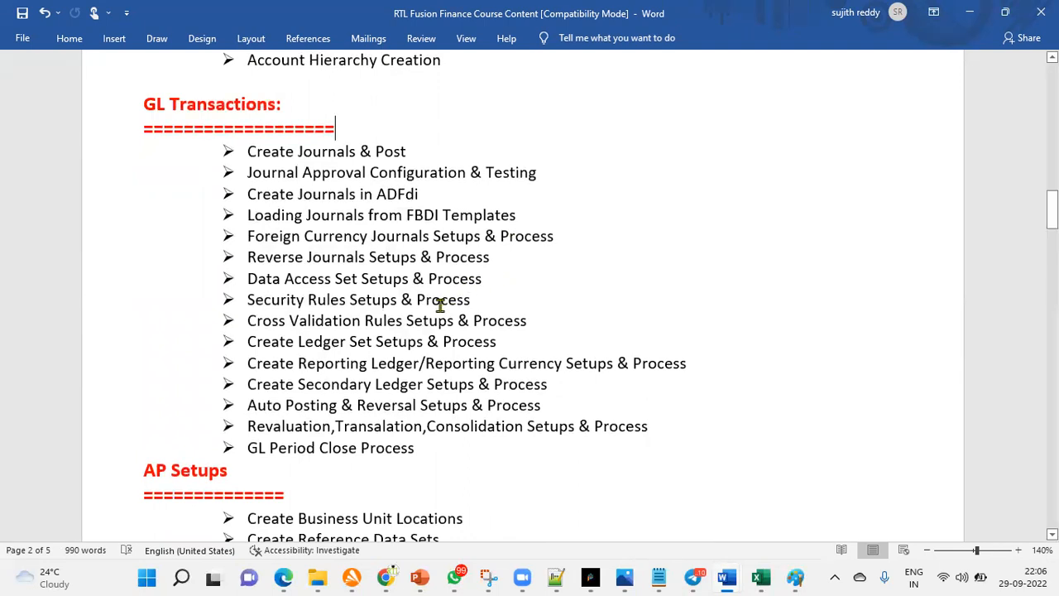
scroll("down", 3)
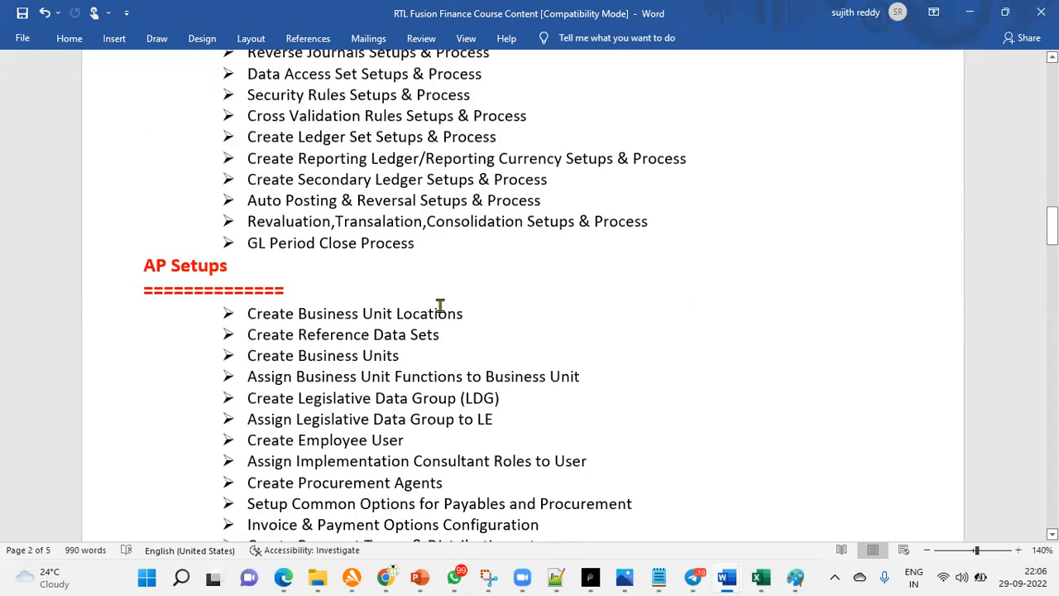
scroll("up", 3)
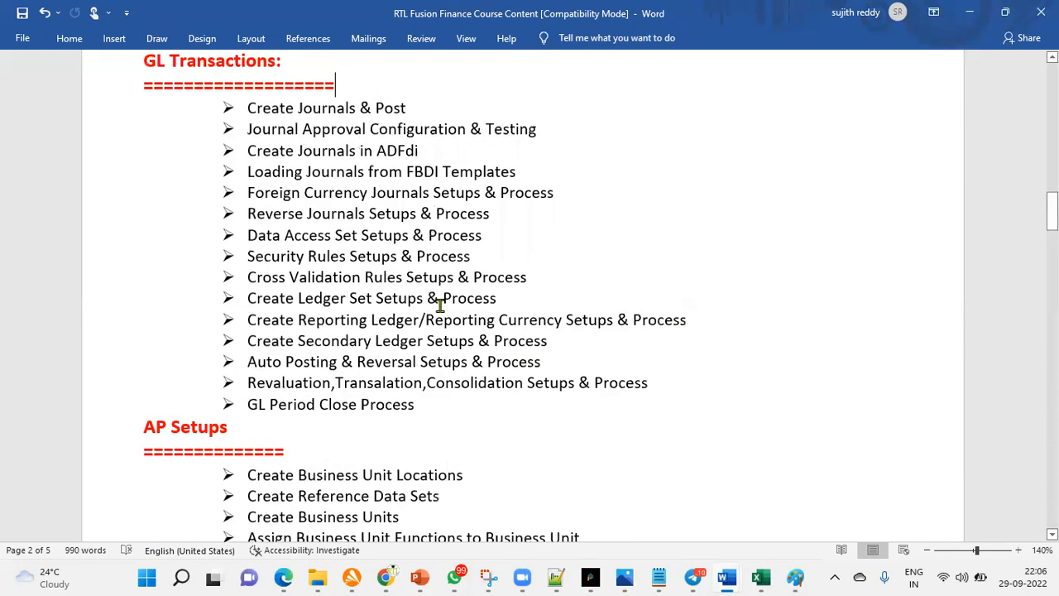
scroll("up", 3)
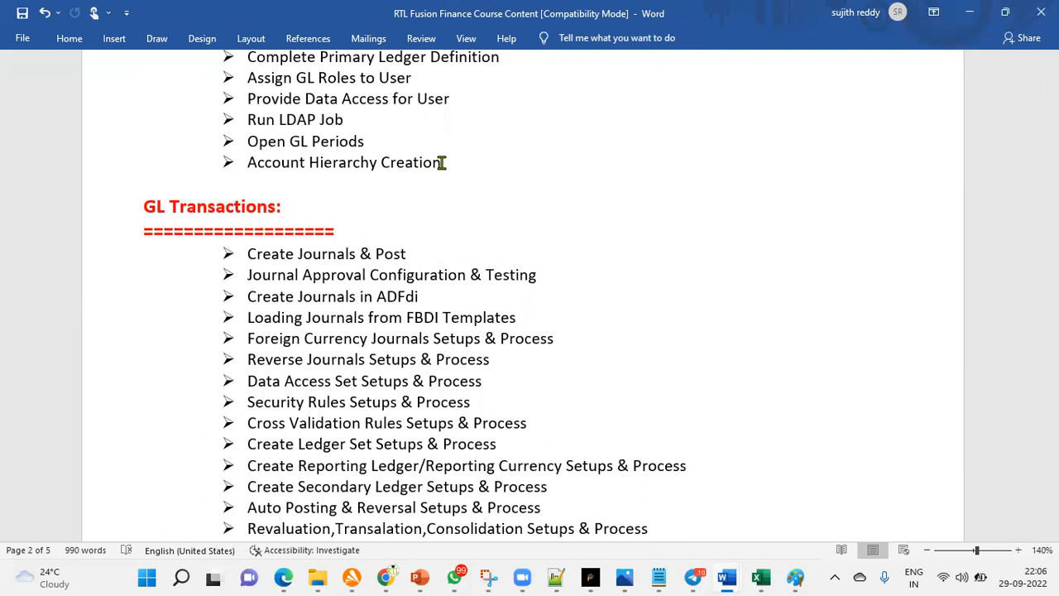
left_click(335, 230)
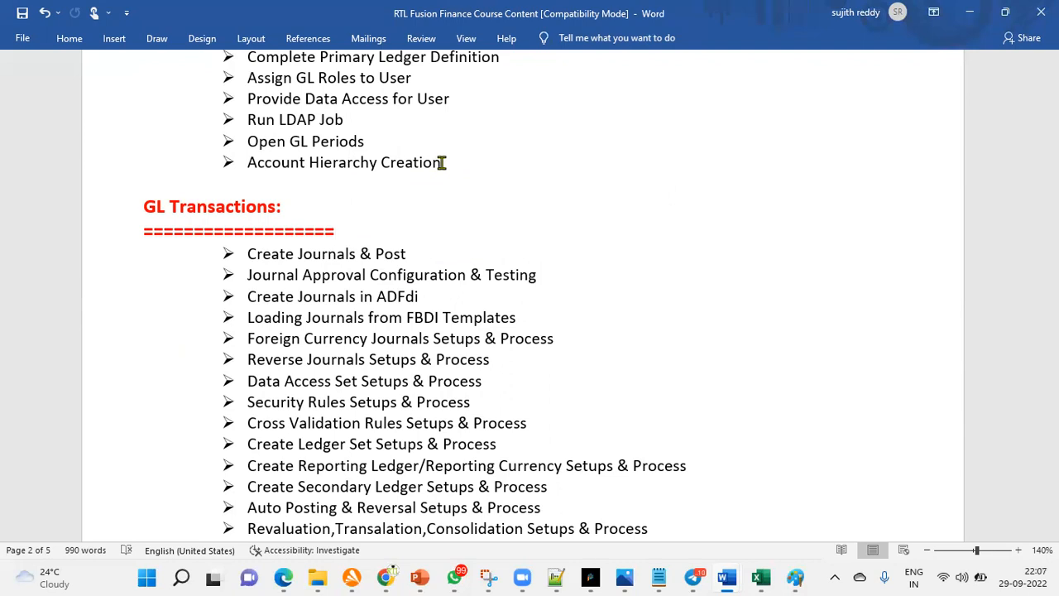
left_click(334, 232)
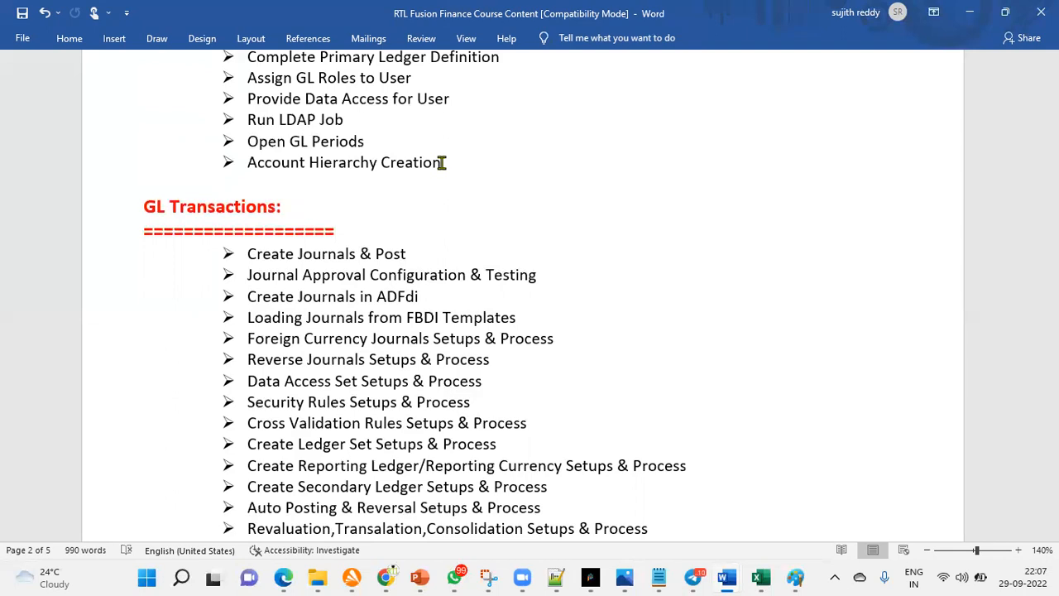
scroll("down", 3)
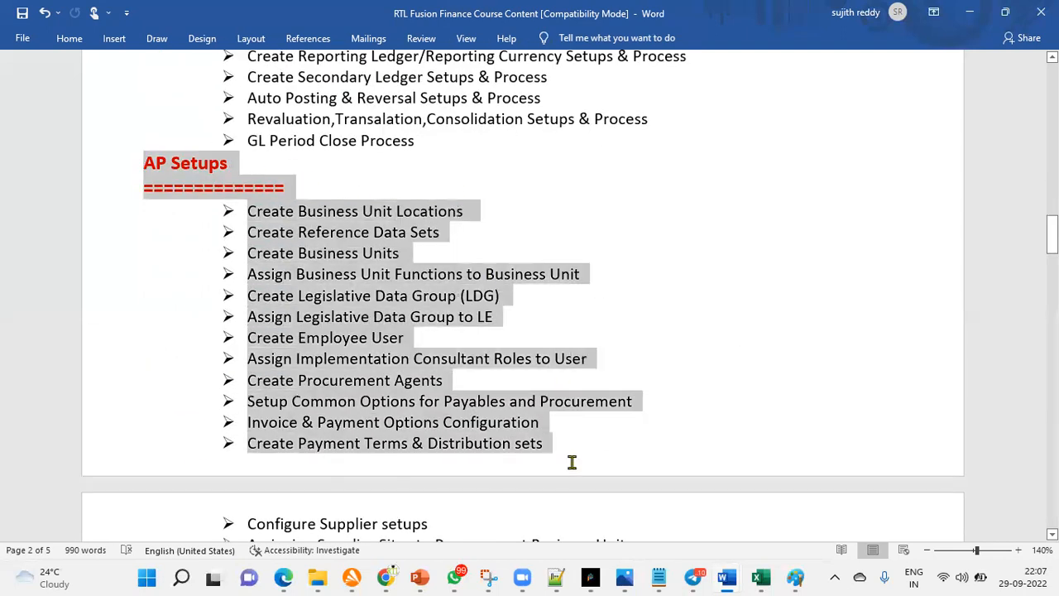
scroll("down", 3)
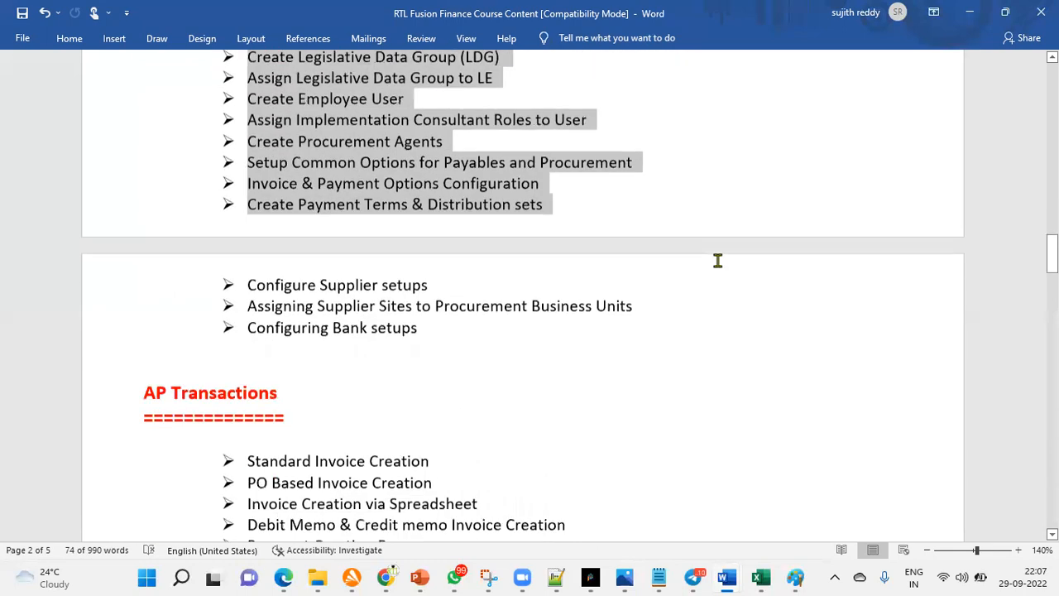
scroll("down", 3)
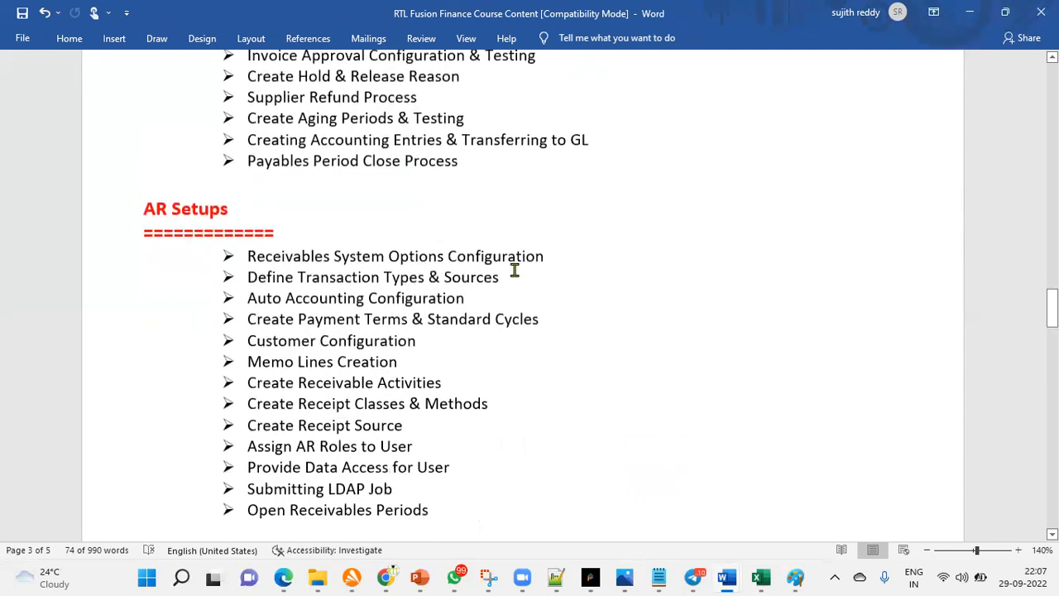
scroll("down", 3)
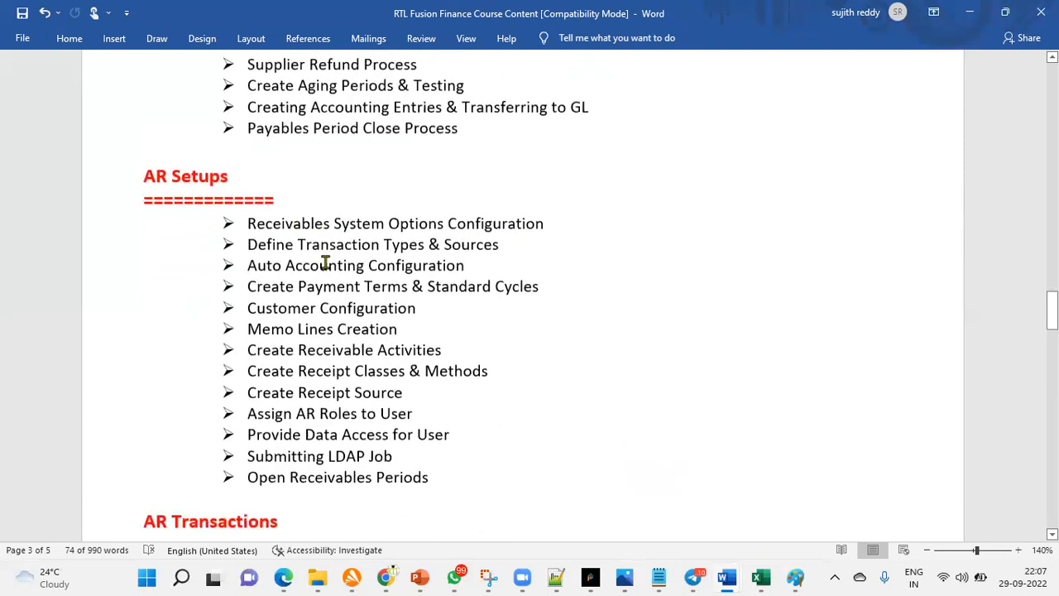
scroll("down", 3)
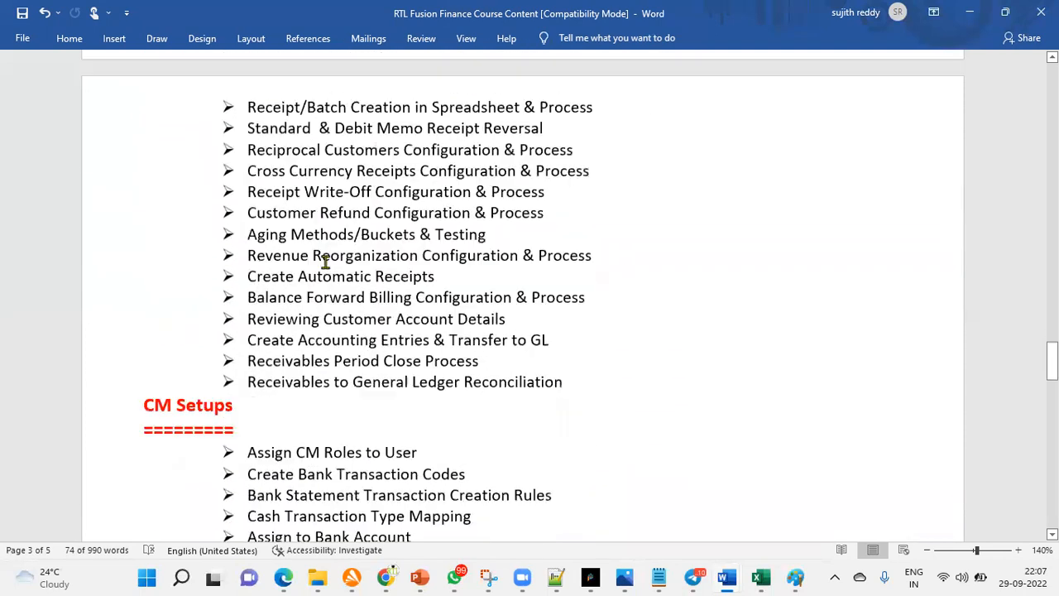
scroll("down", 3)
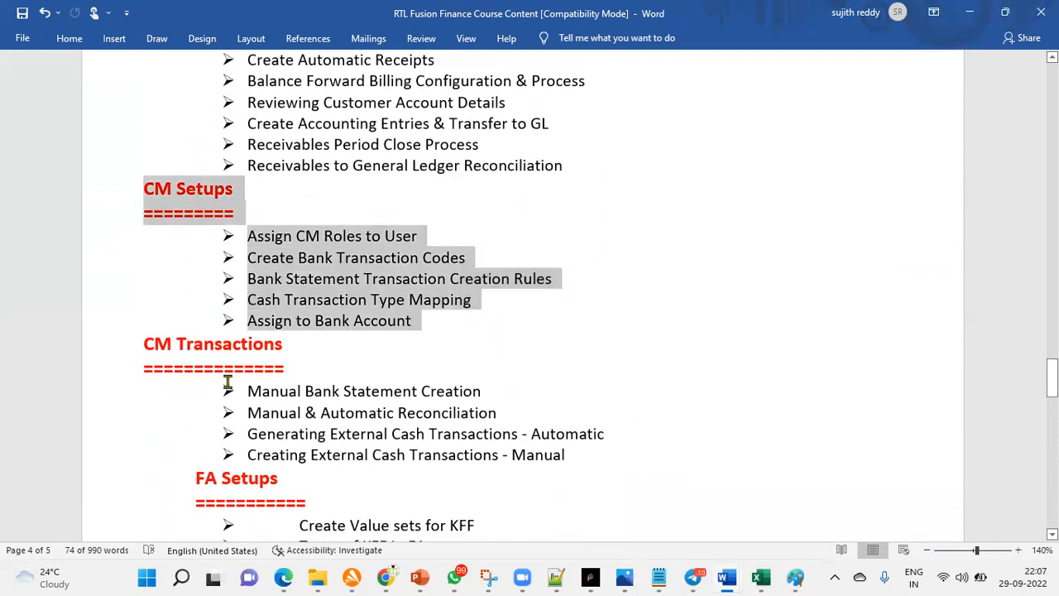
scroll("down", 3)
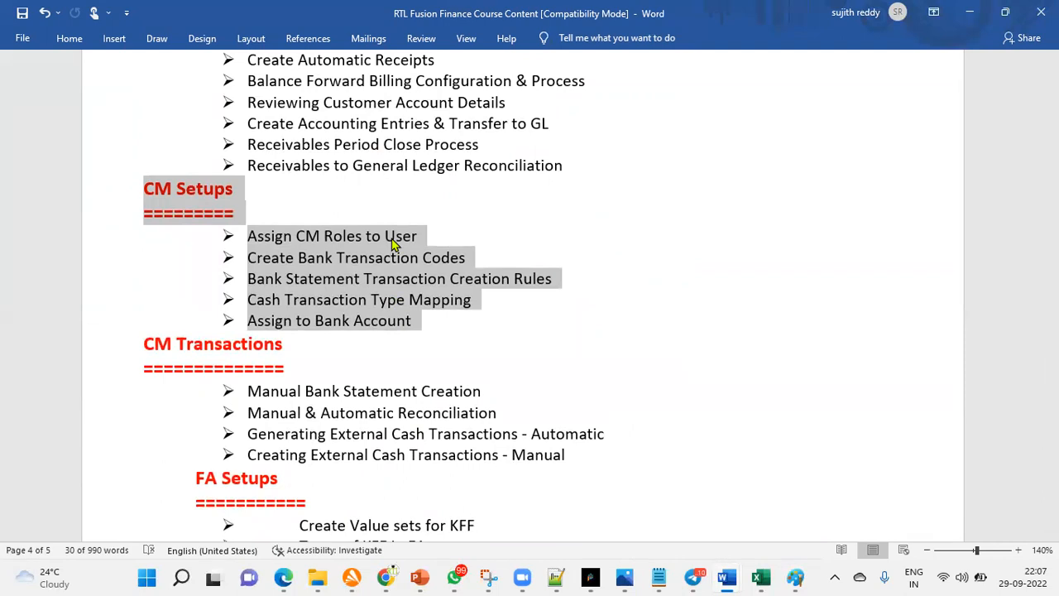
scroll("down", 3)
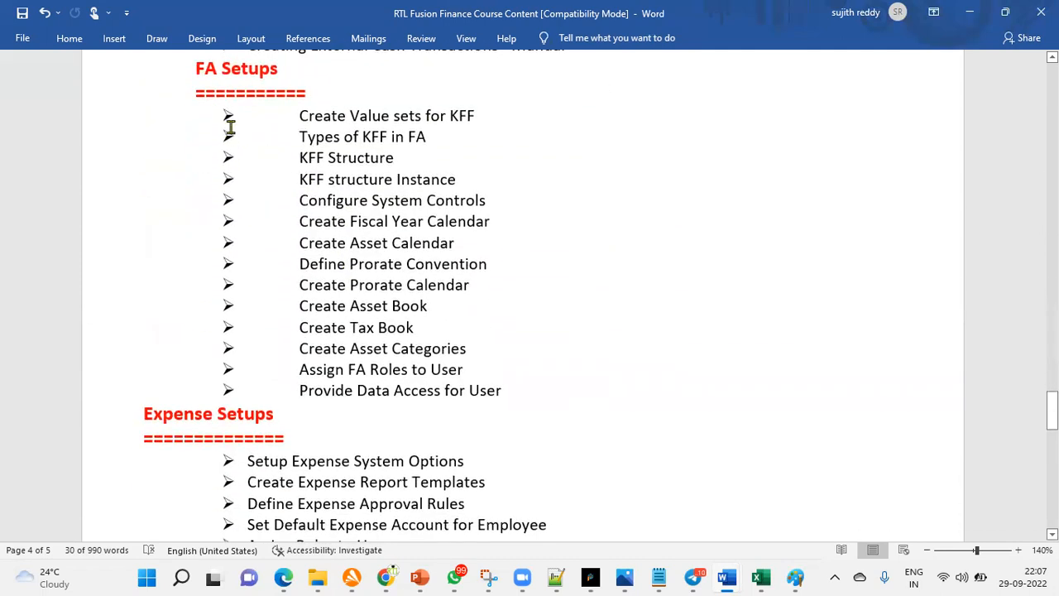
left_click_drag(230, 124, 274, 394)
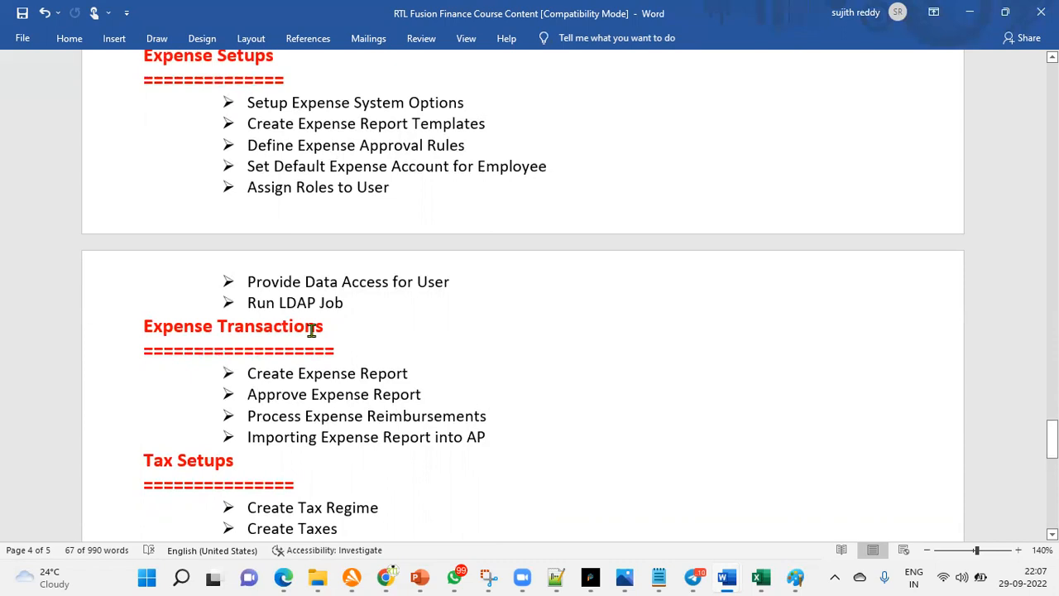
mouse_move(381, 350)
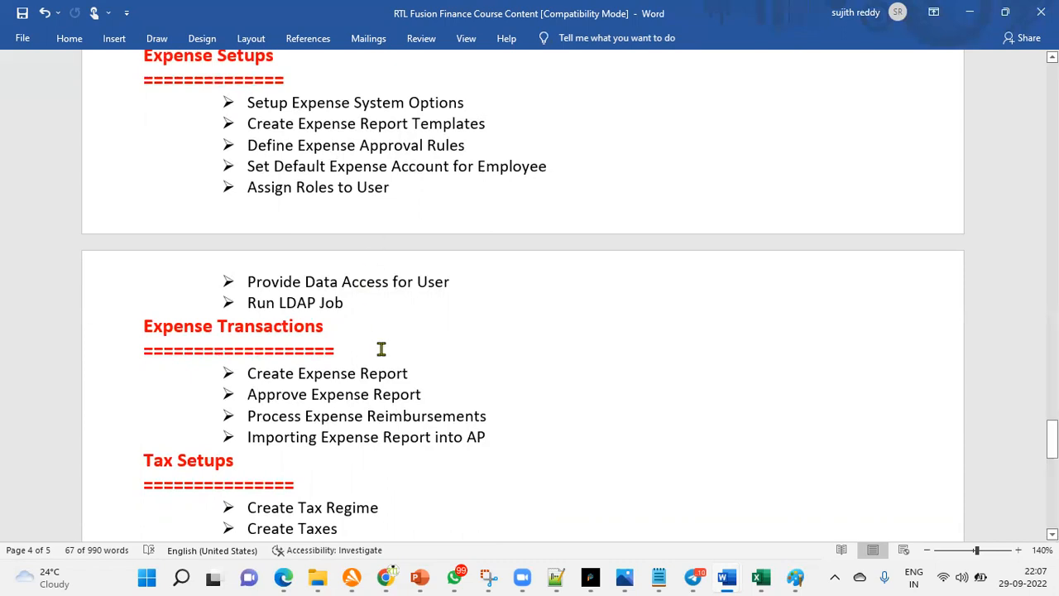
scroll("down", 3)
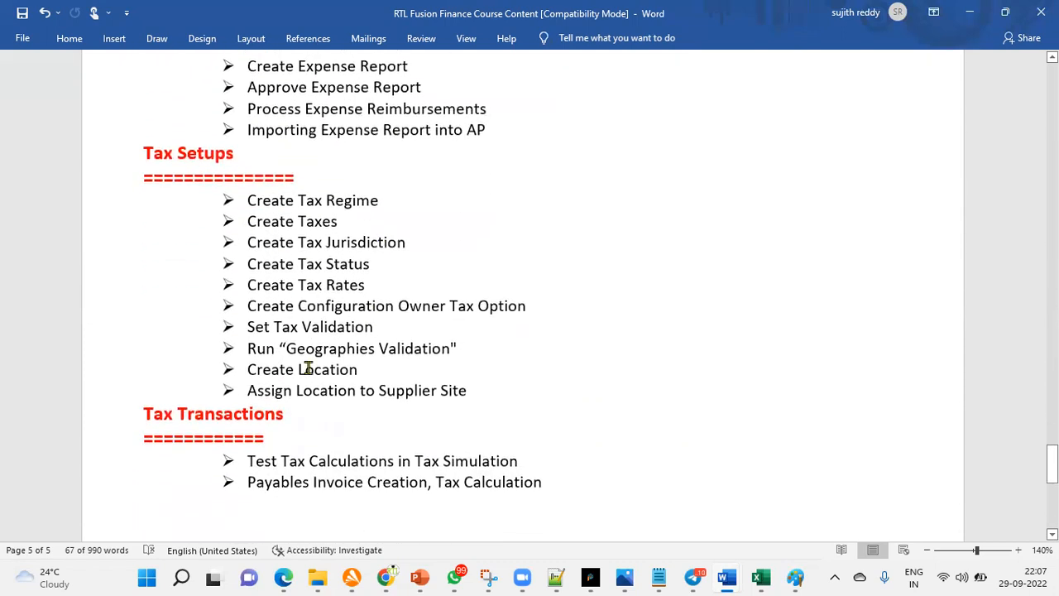
scroll("down", 3)
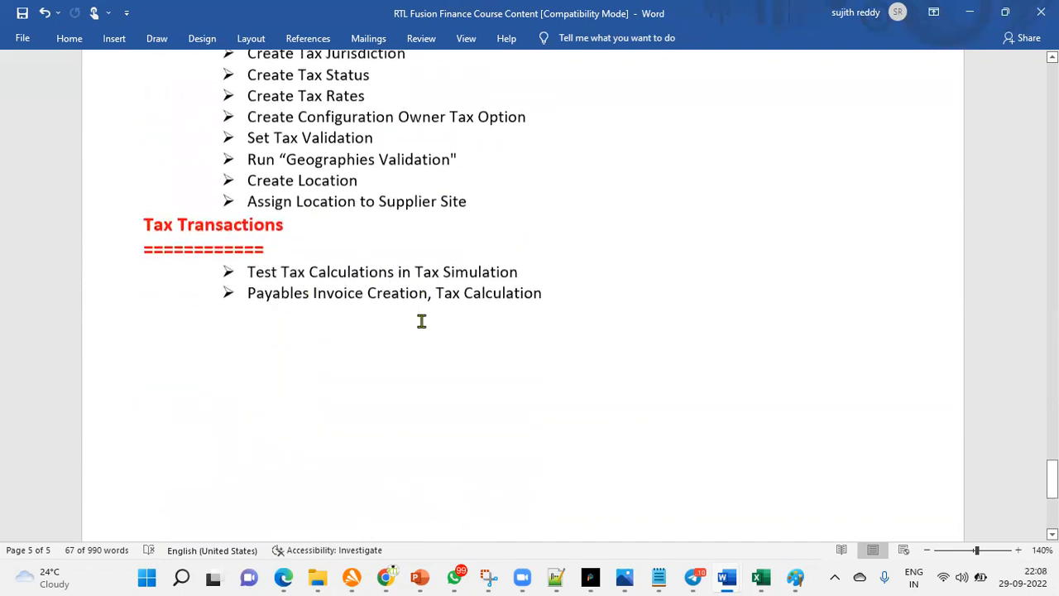
scroll("down", 3)
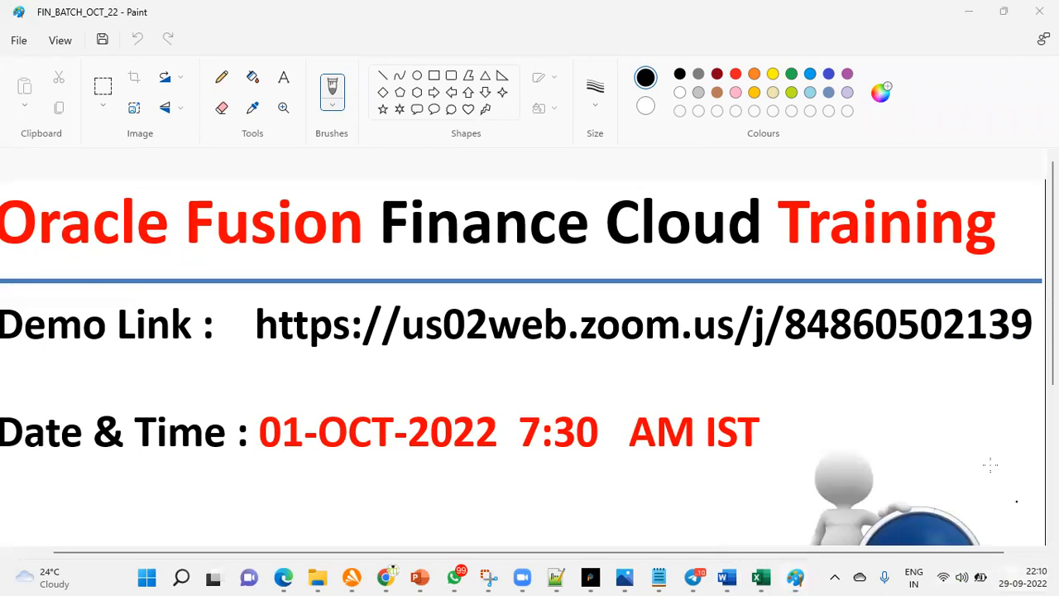
left_click(1029, 576)
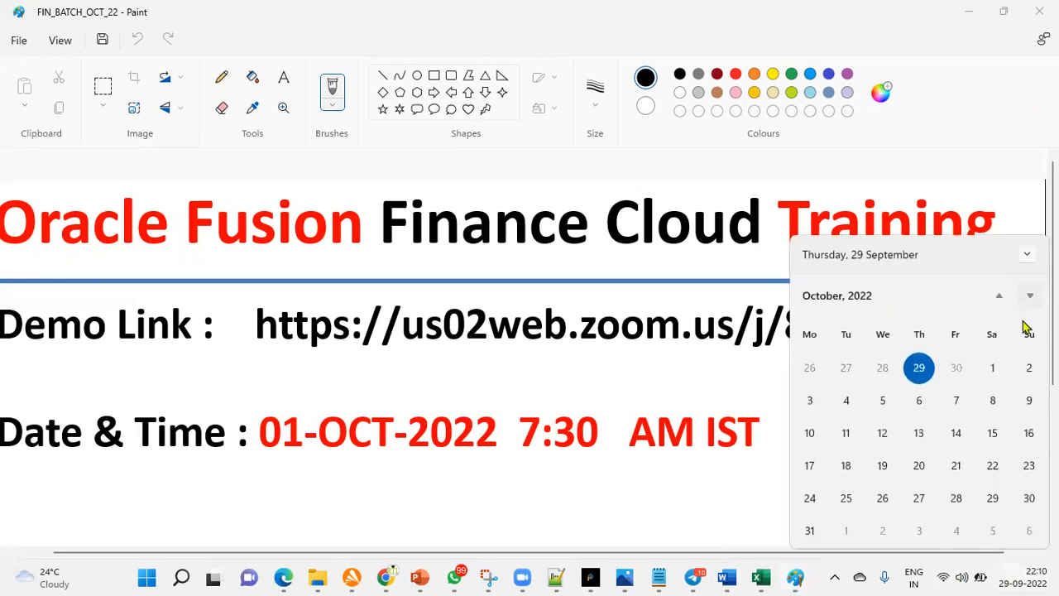
mouse_move(993, 368)
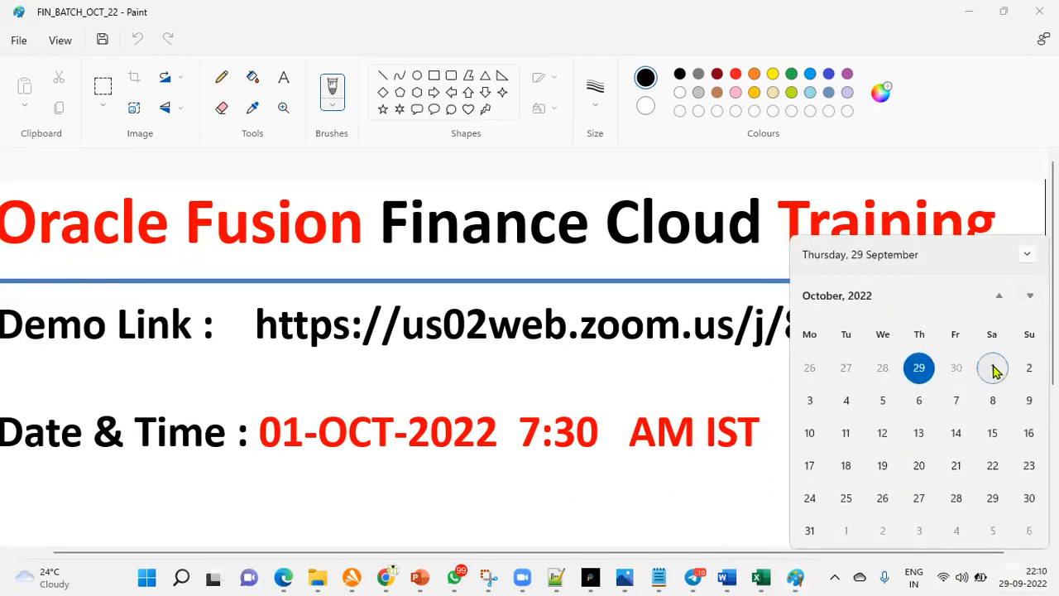
mouse_move(1029, 367)
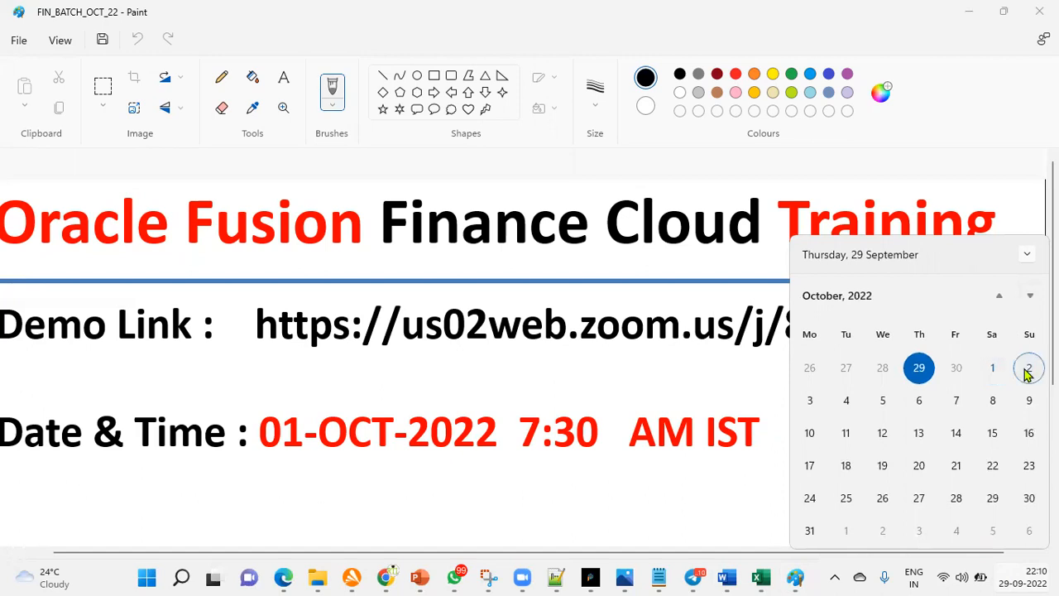
mouse_move(809, 404)
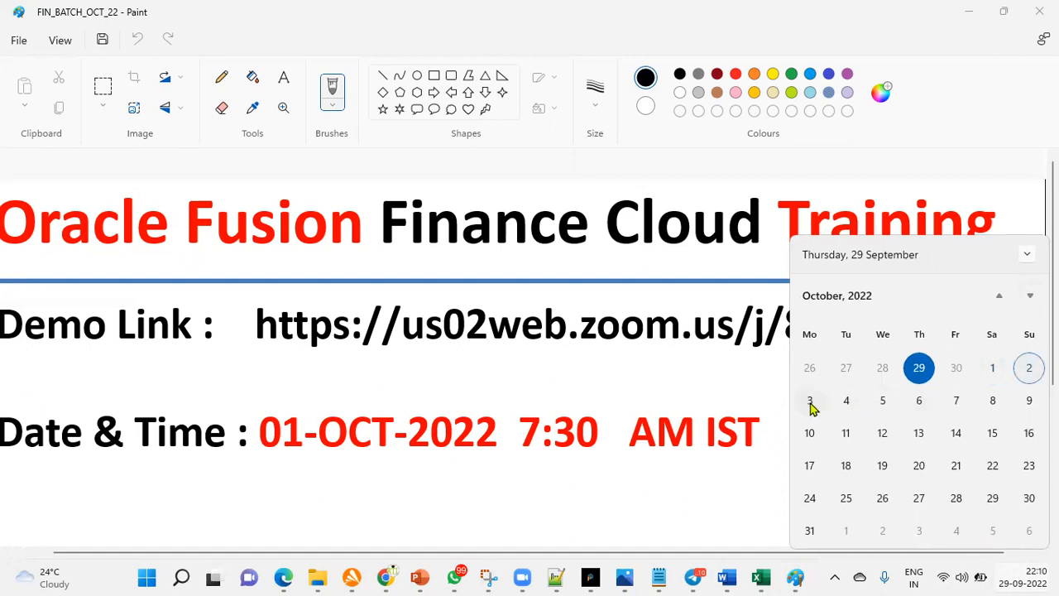
left_click(809, 400)
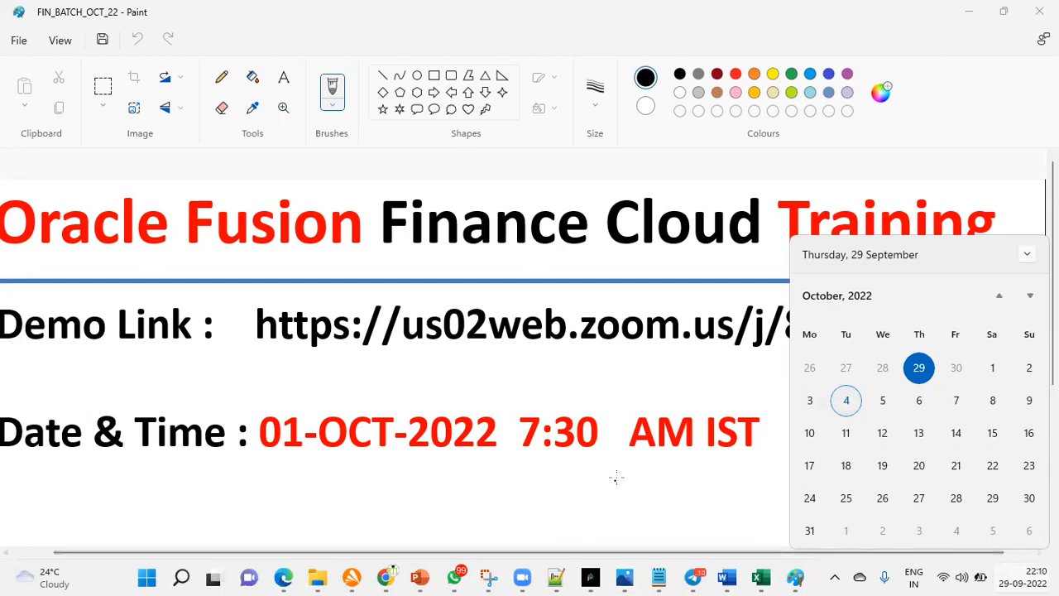
mouse_move(996, 67)
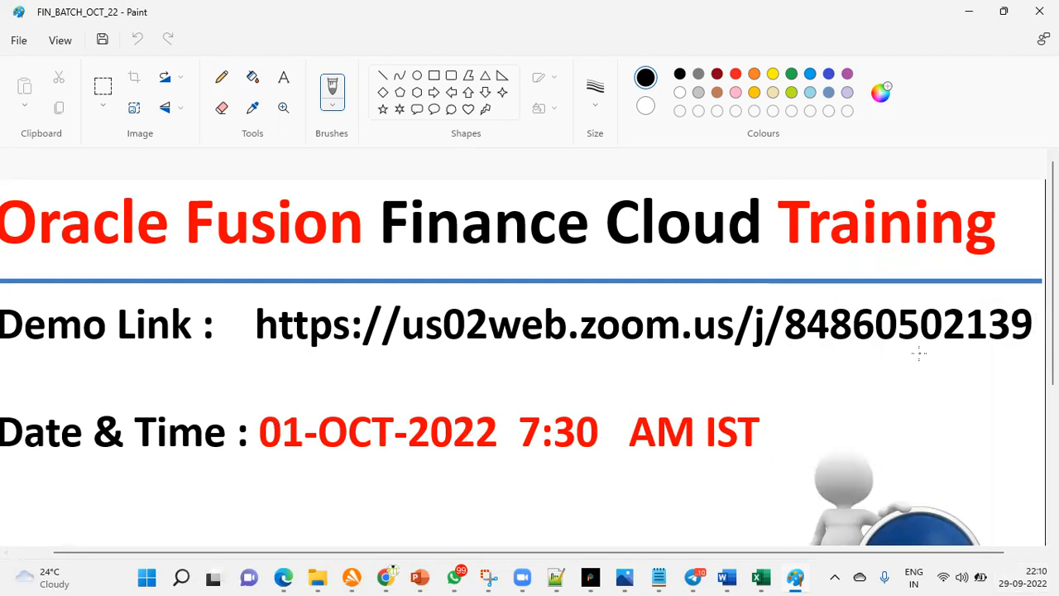
mouse_move(874, 358)
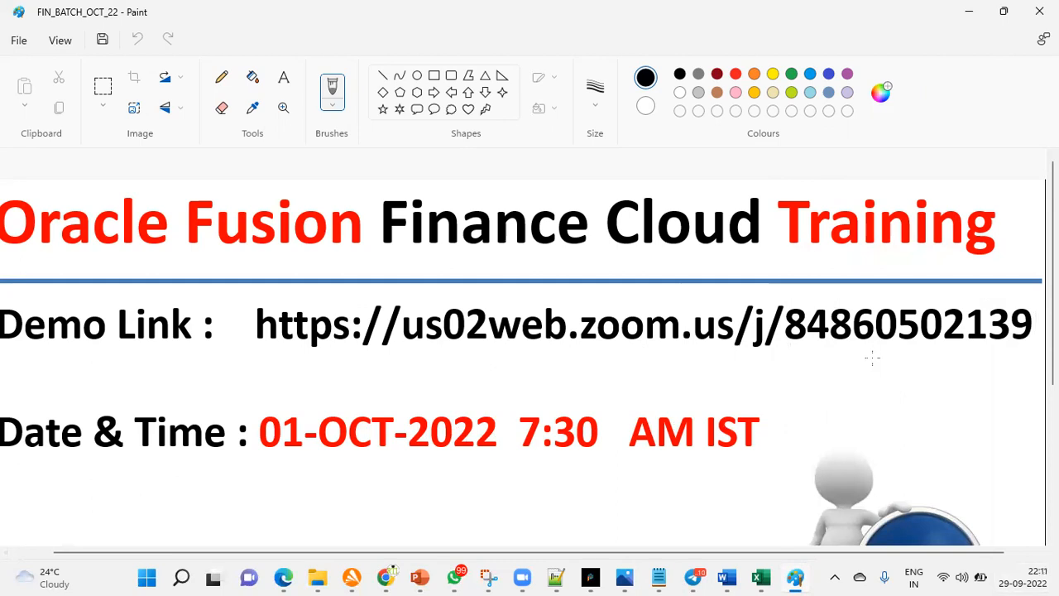
mouse_move(501, 391)
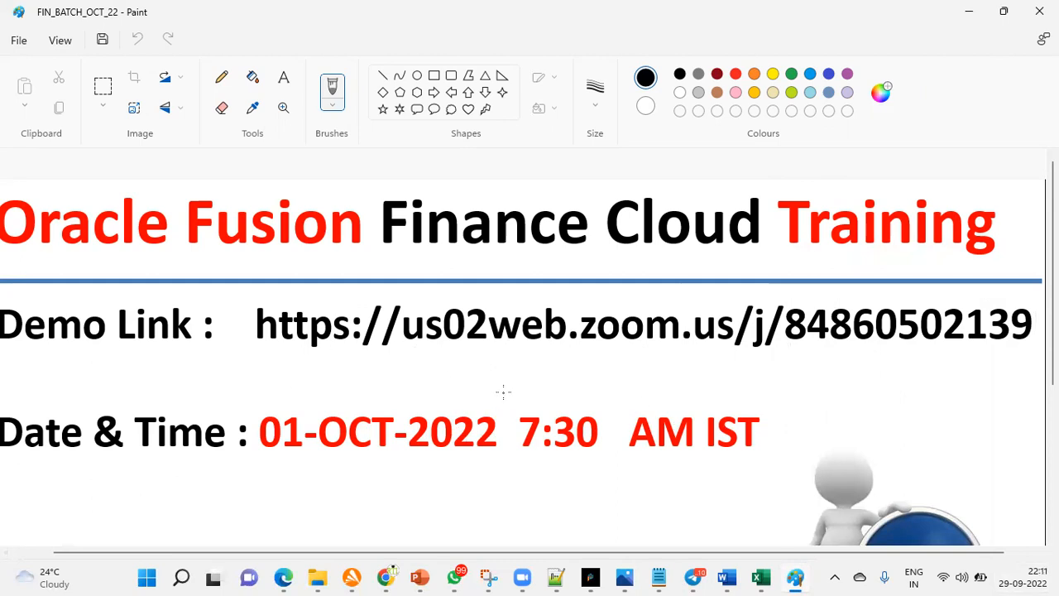